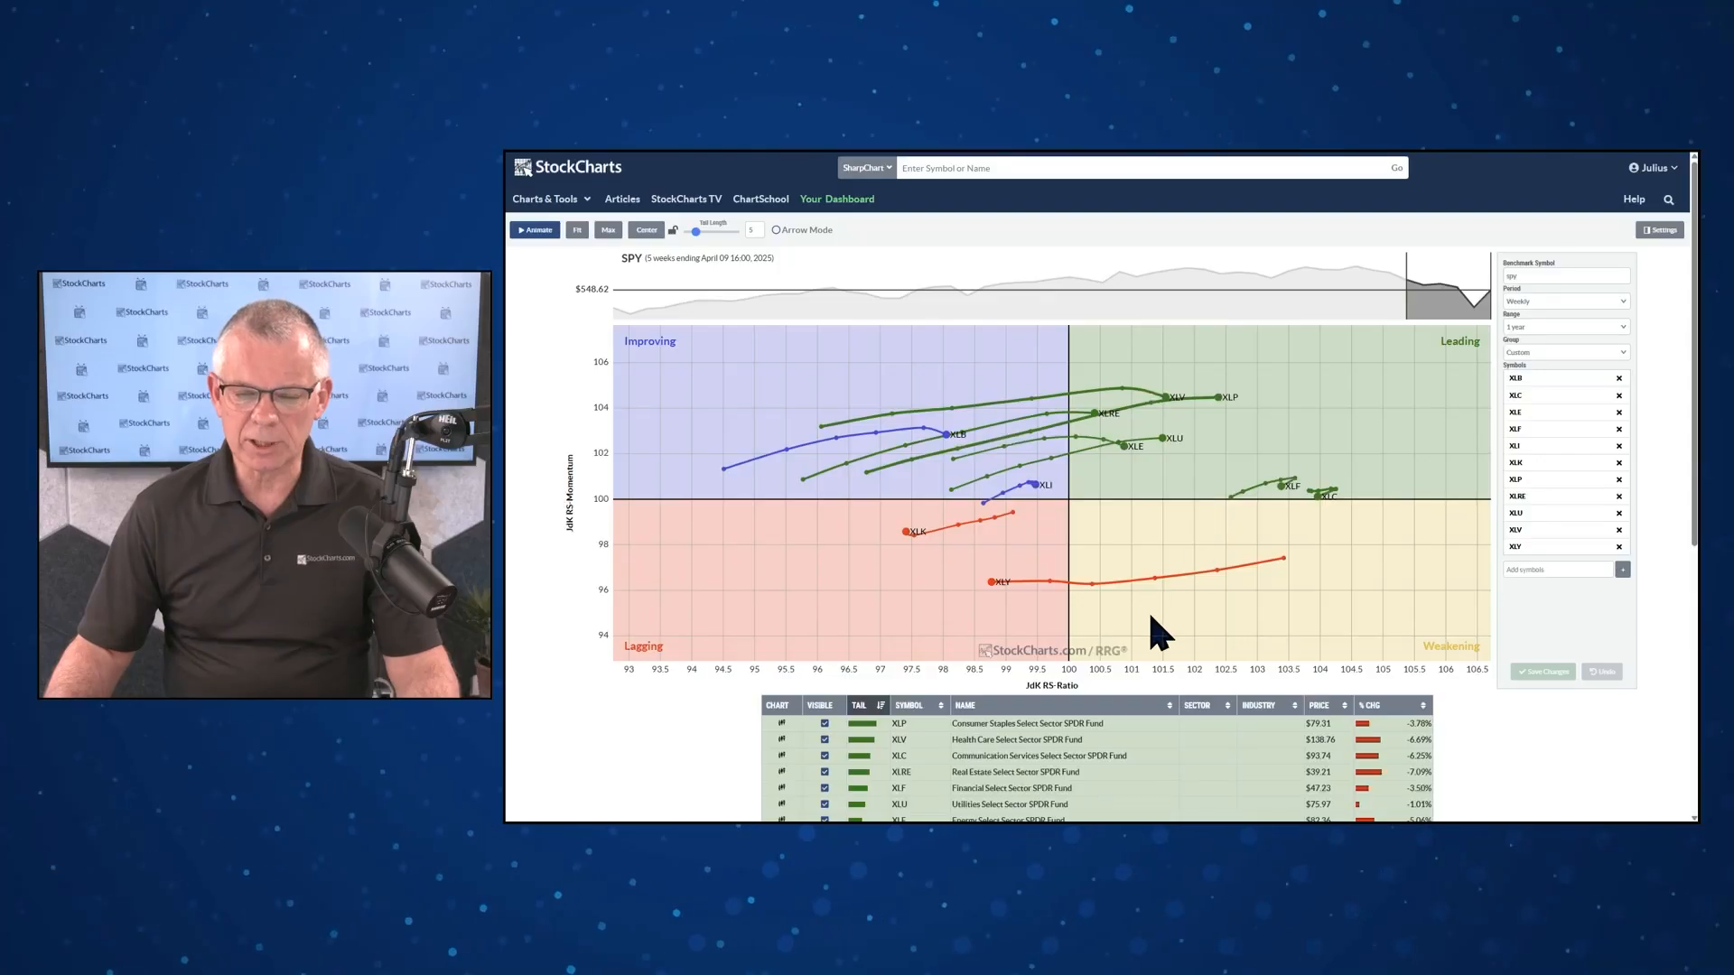
mouse_move(974, 647)
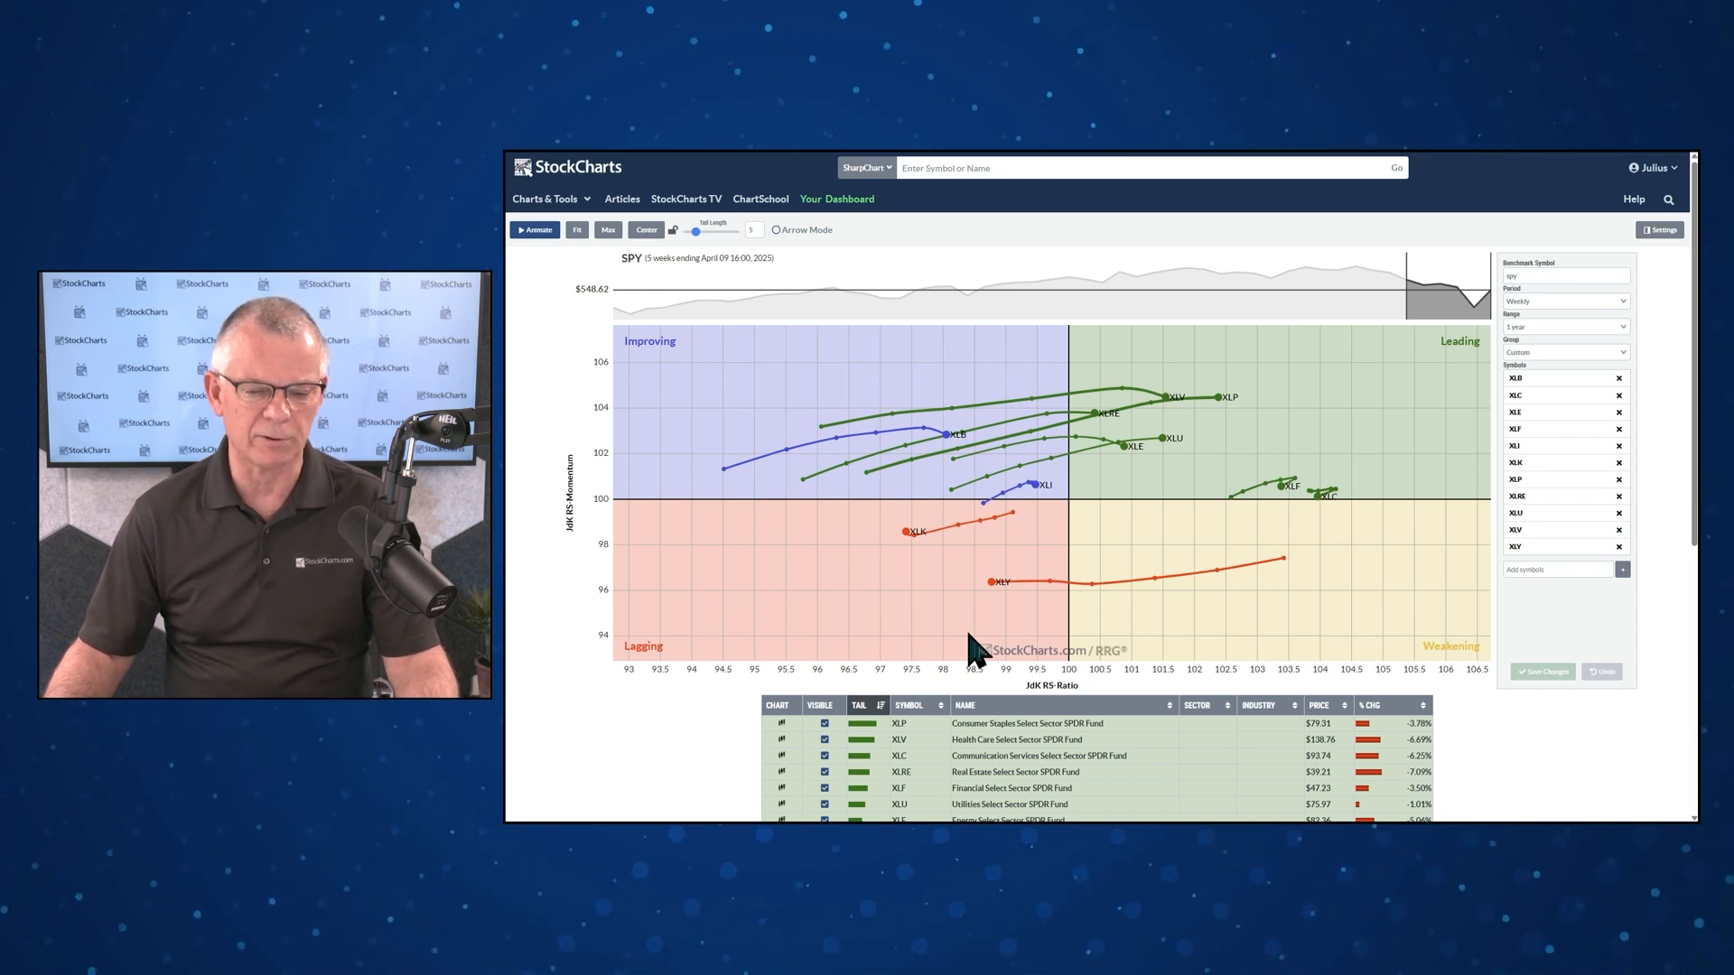
mouse_move(933, 542)
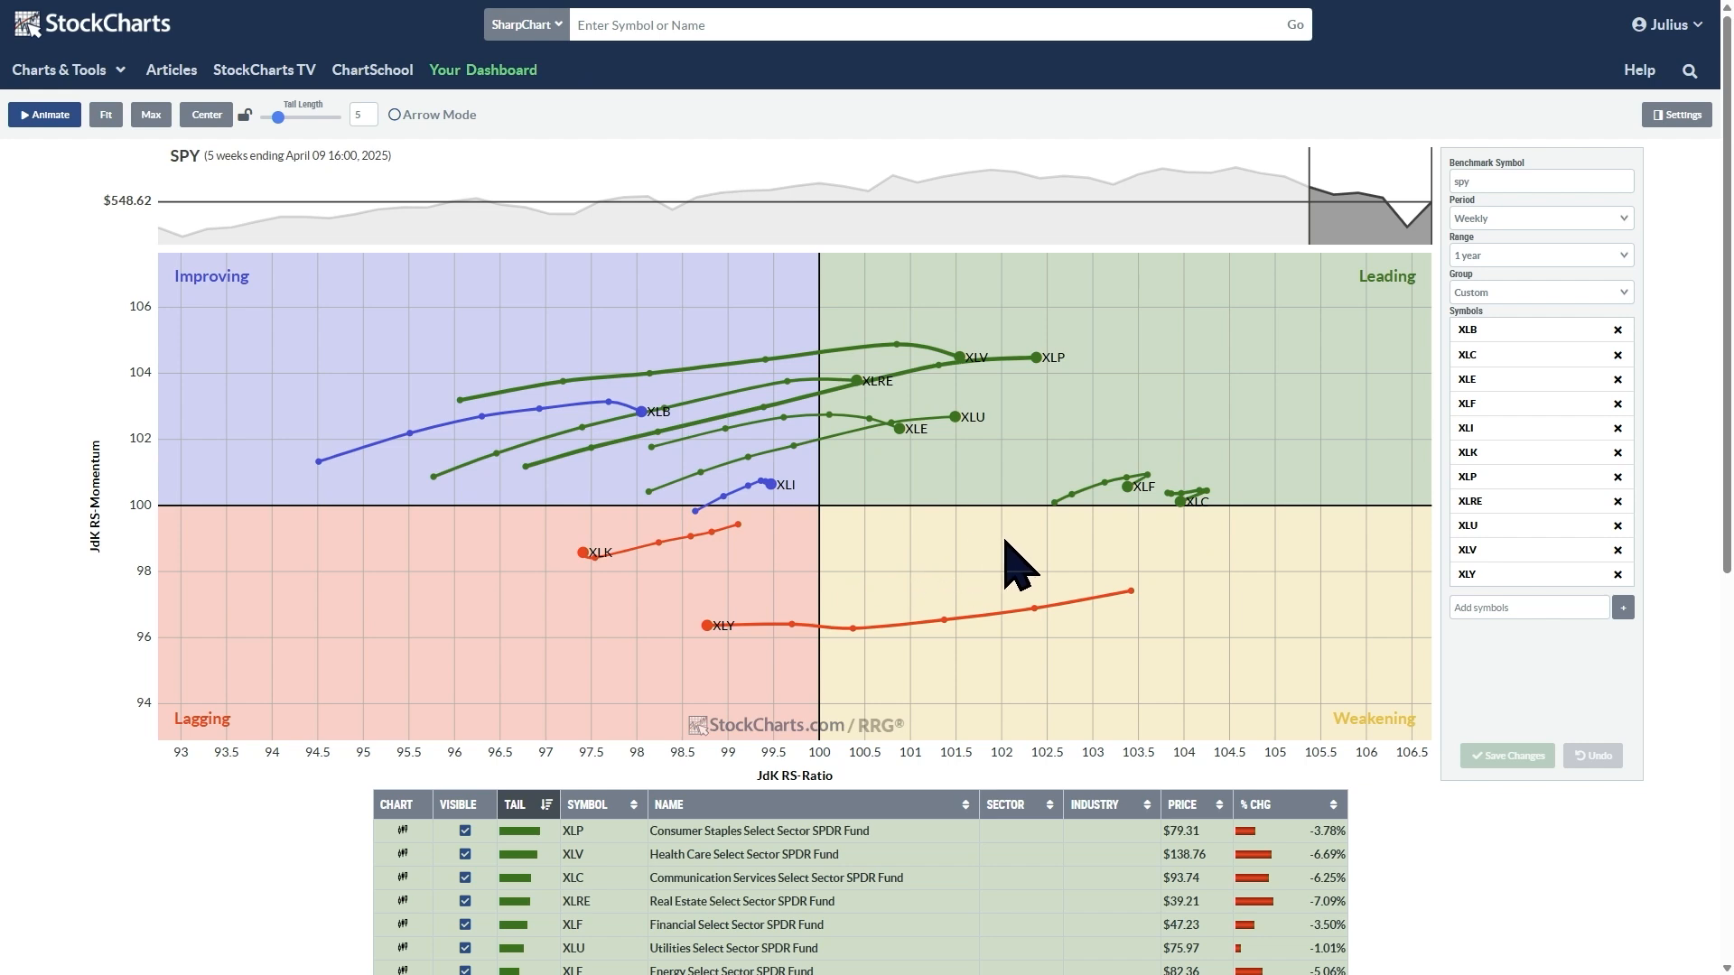
mouse_move(182, 647)
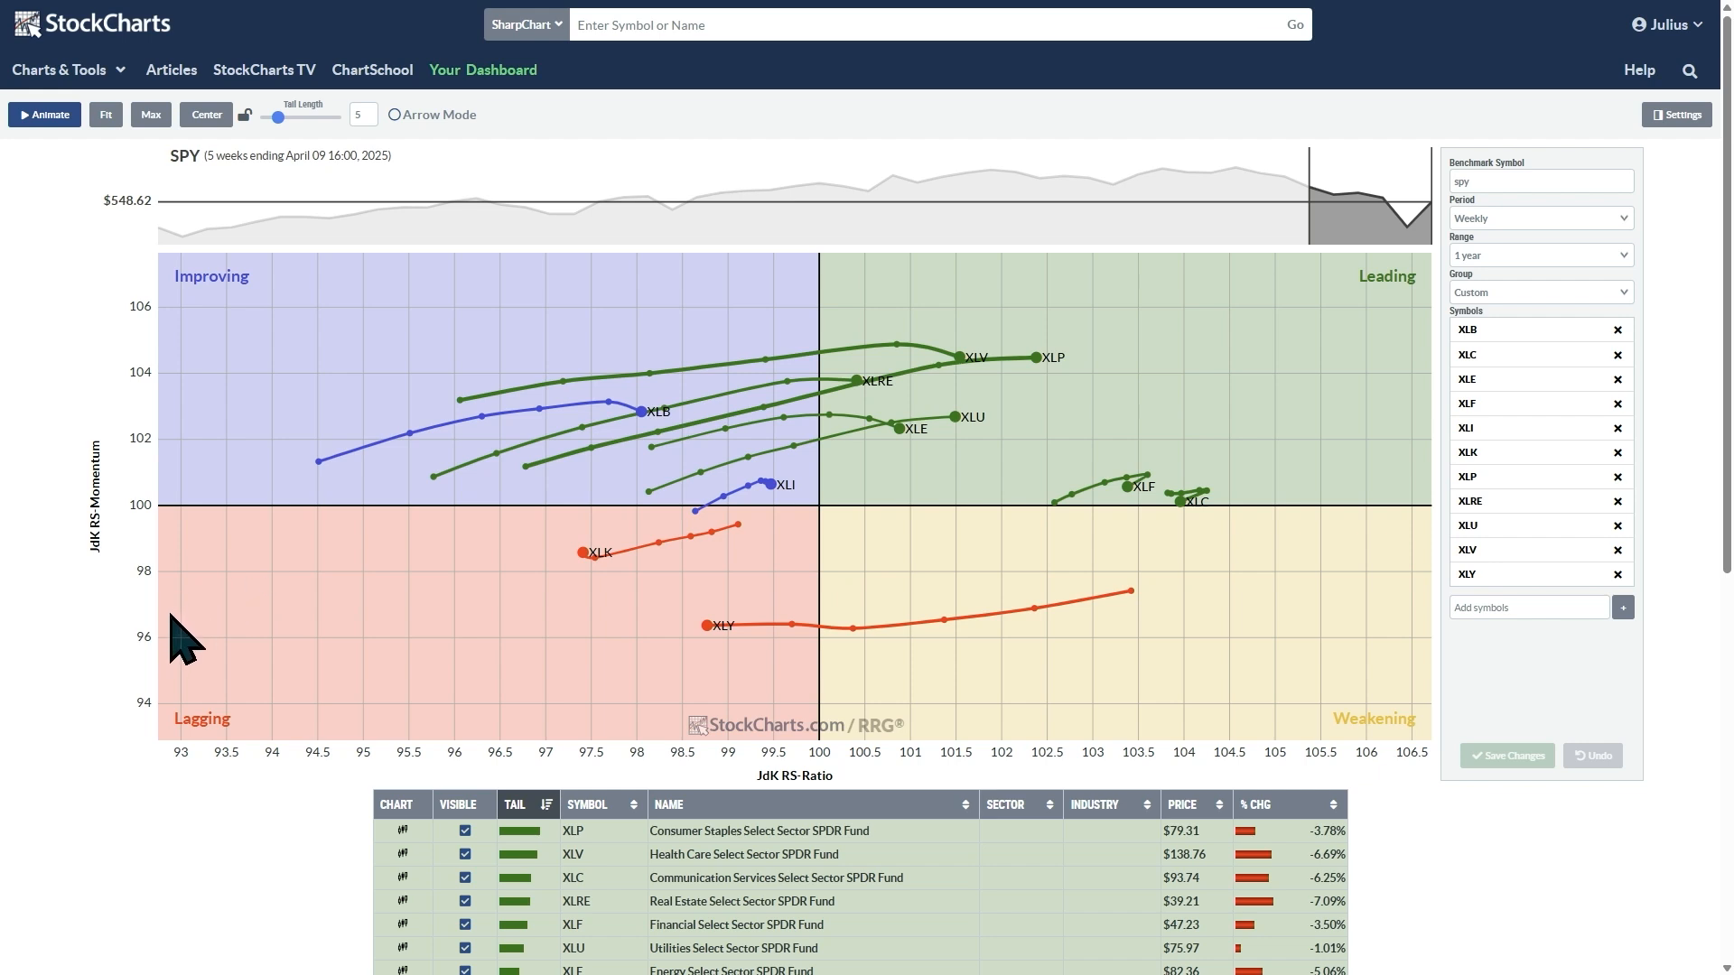
mouse_move(198, 410)
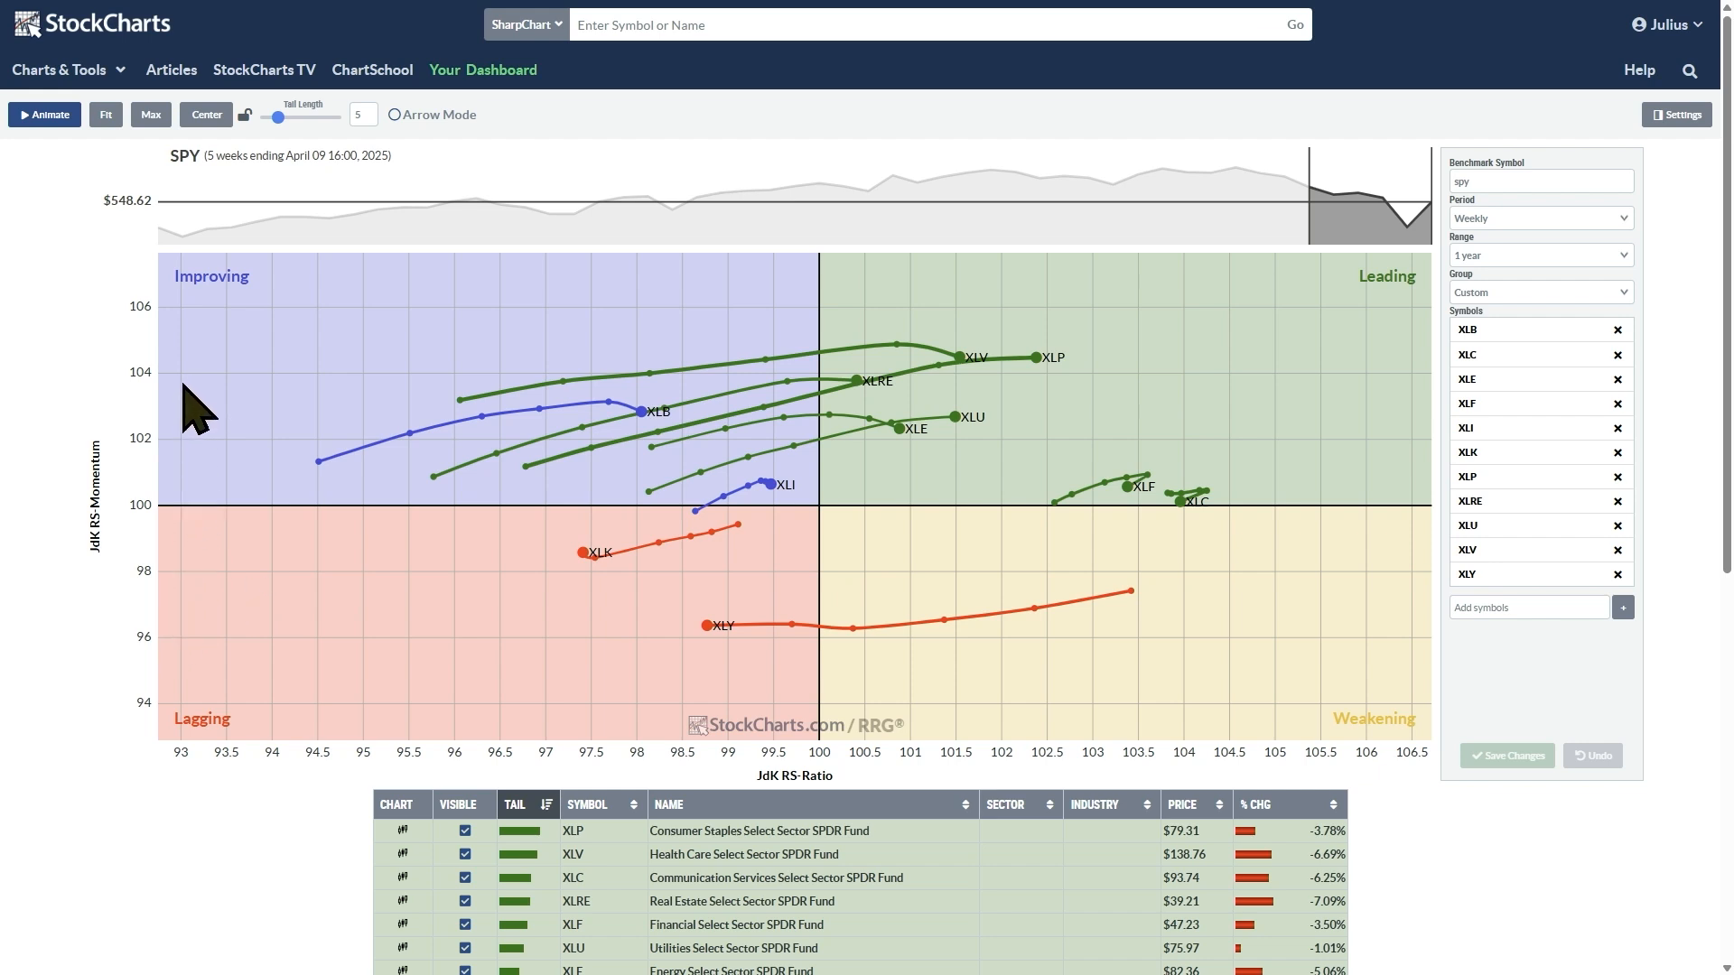
mouse_move(183, 558)
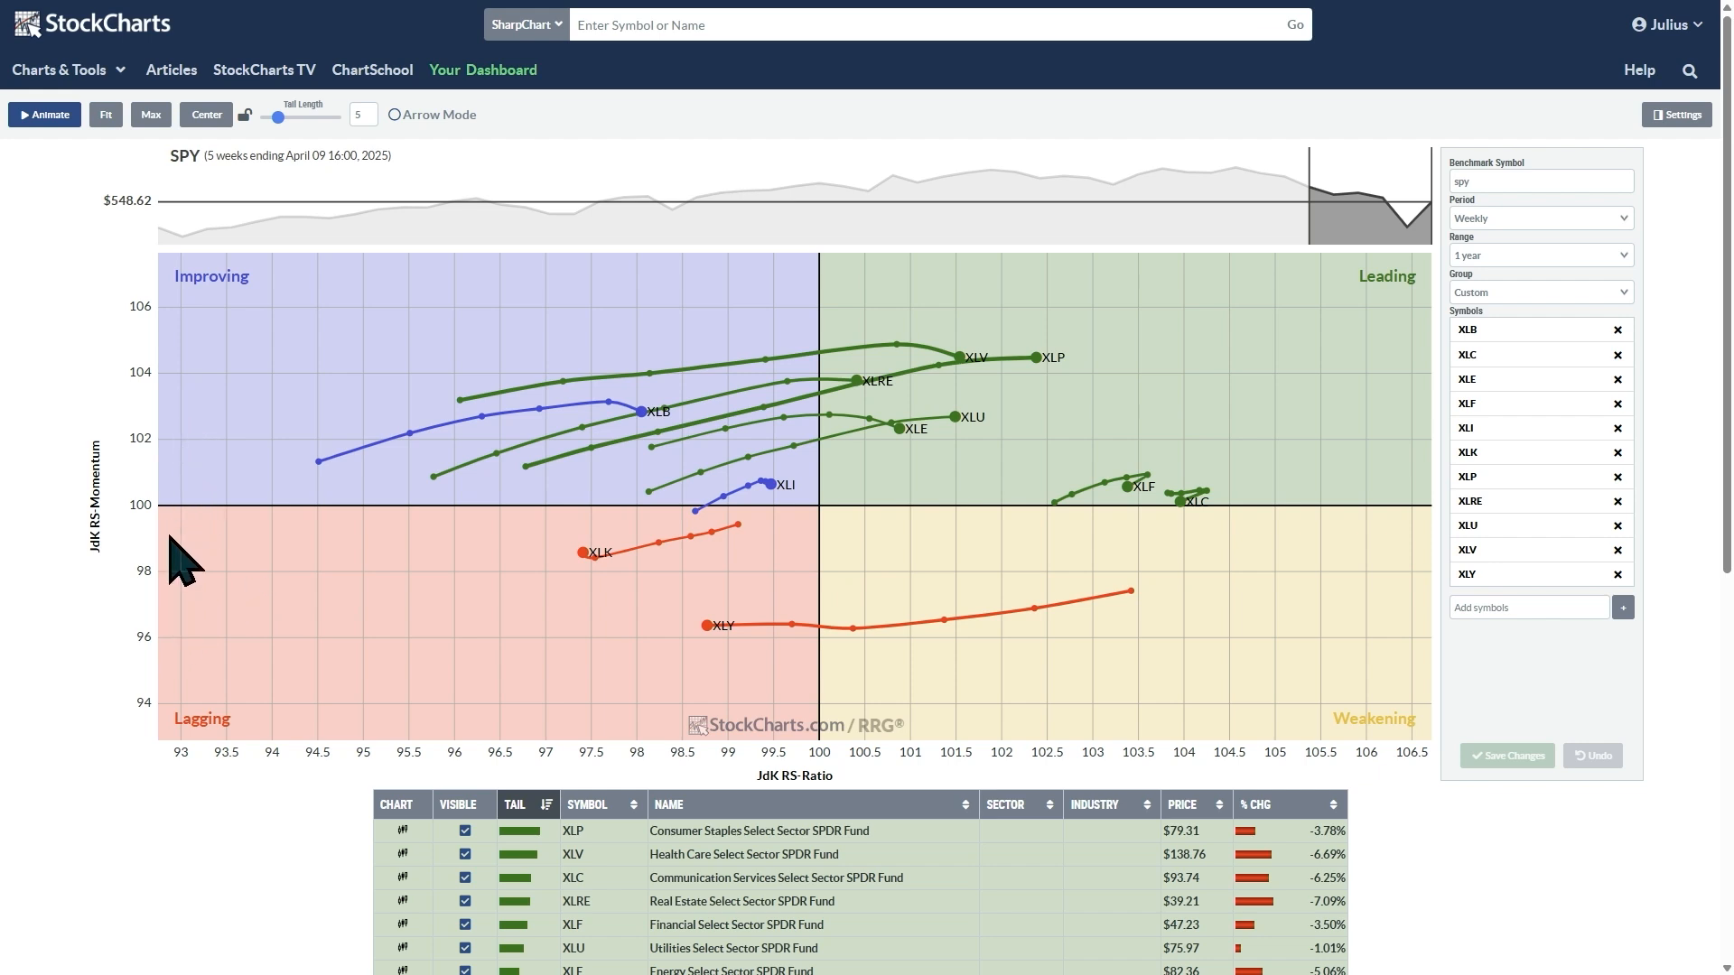
mouse_move(266, 486)
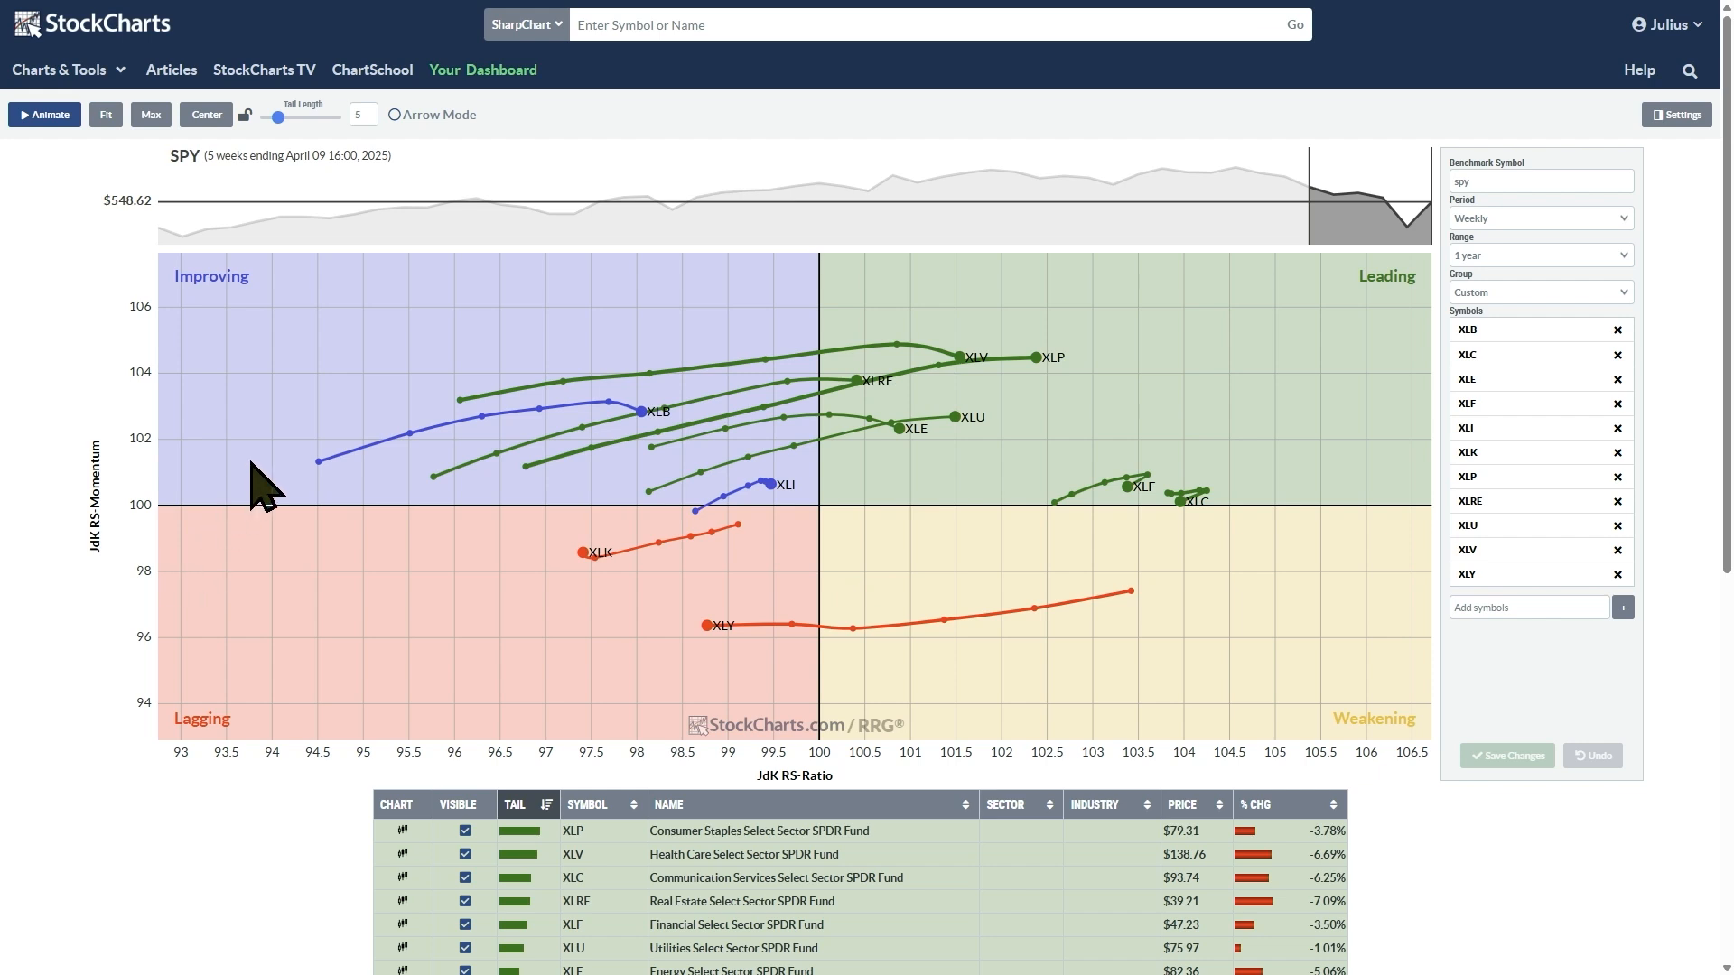
mouse_move(757, 662)
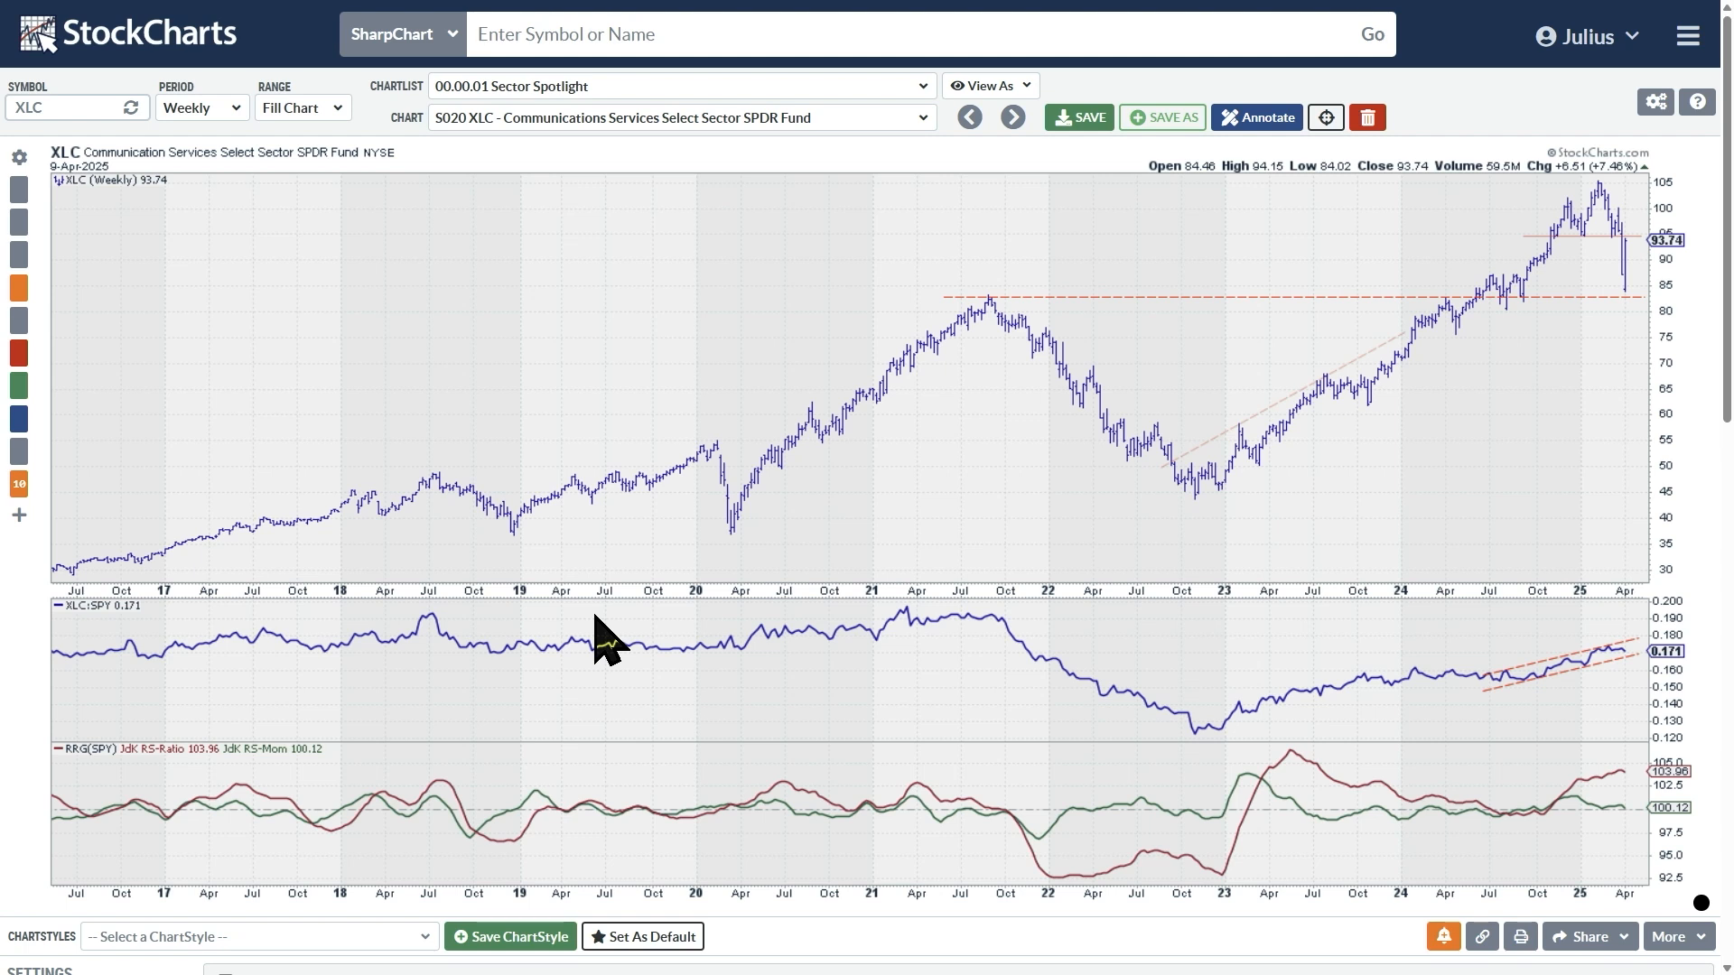
mouse_move(614, 681)
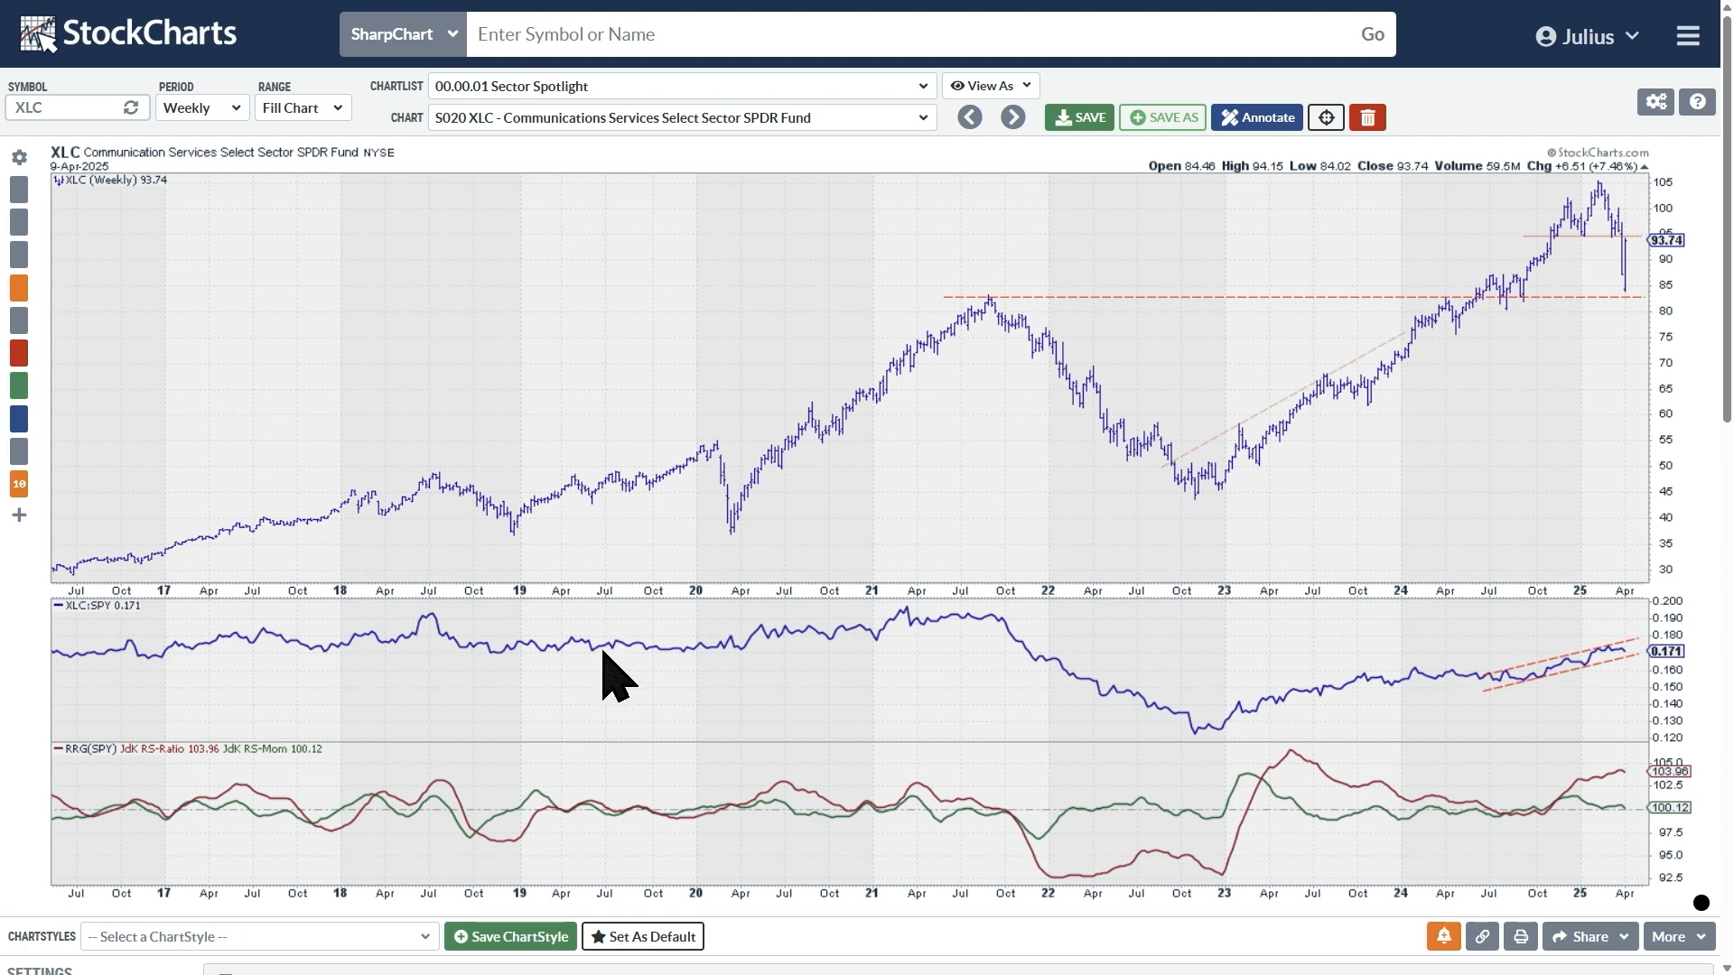
mouse_move(1154, 757)
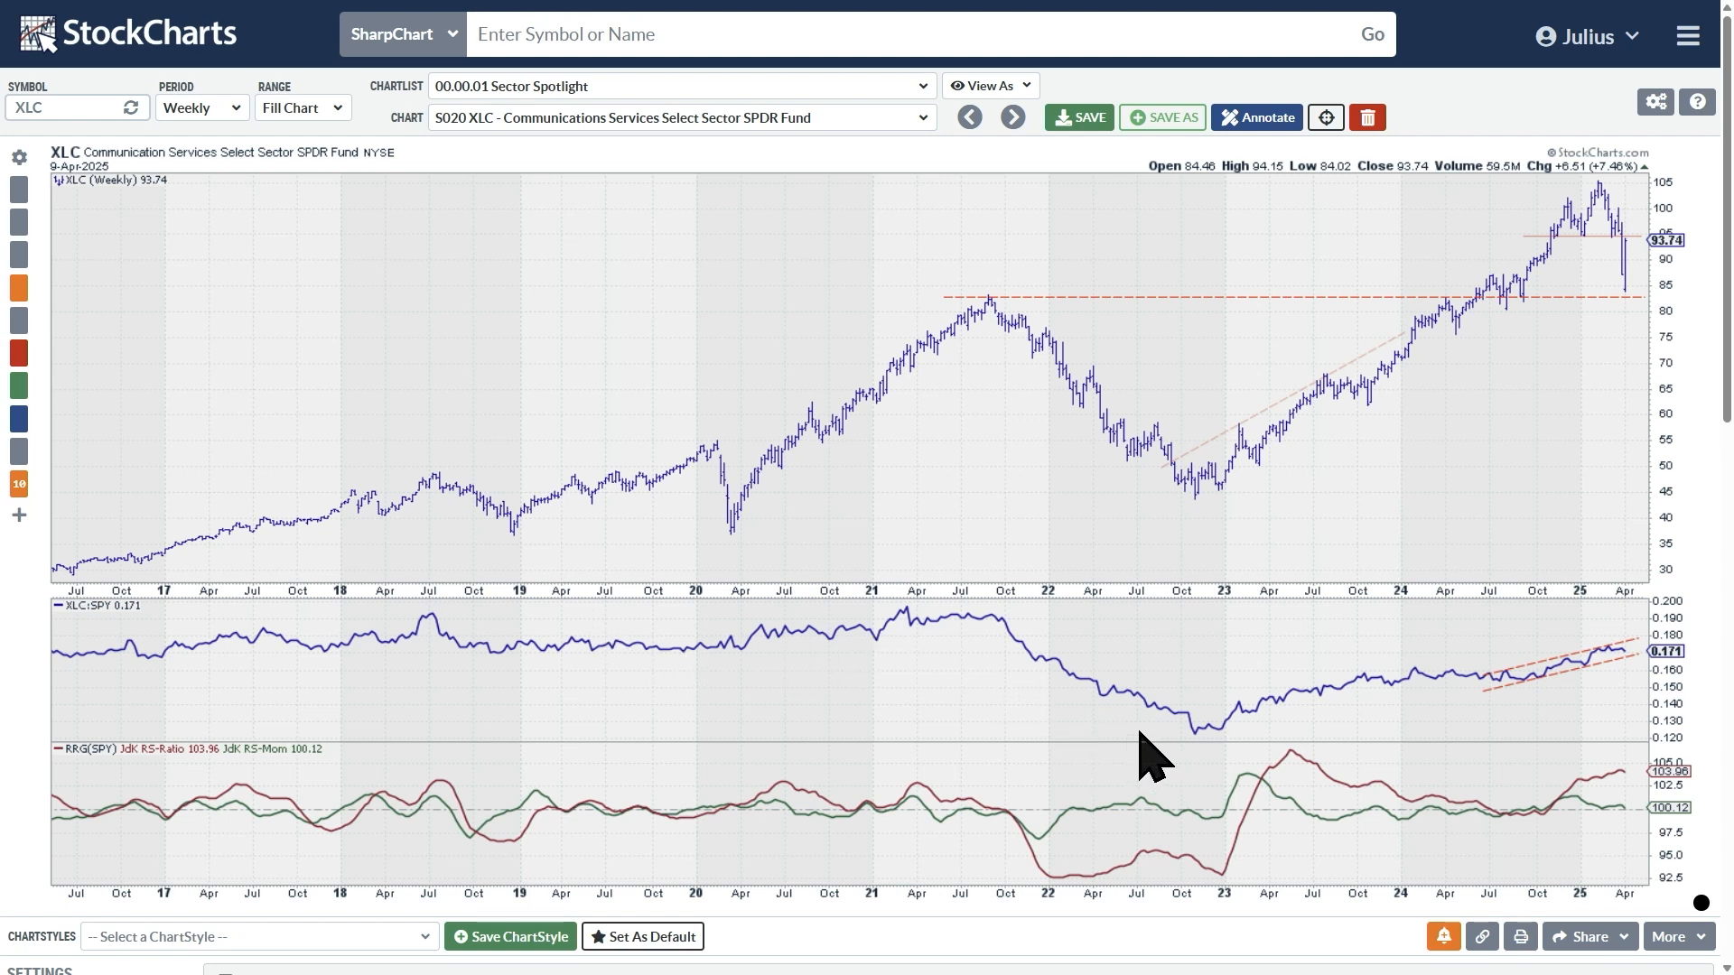
mouse_move(916, 440)
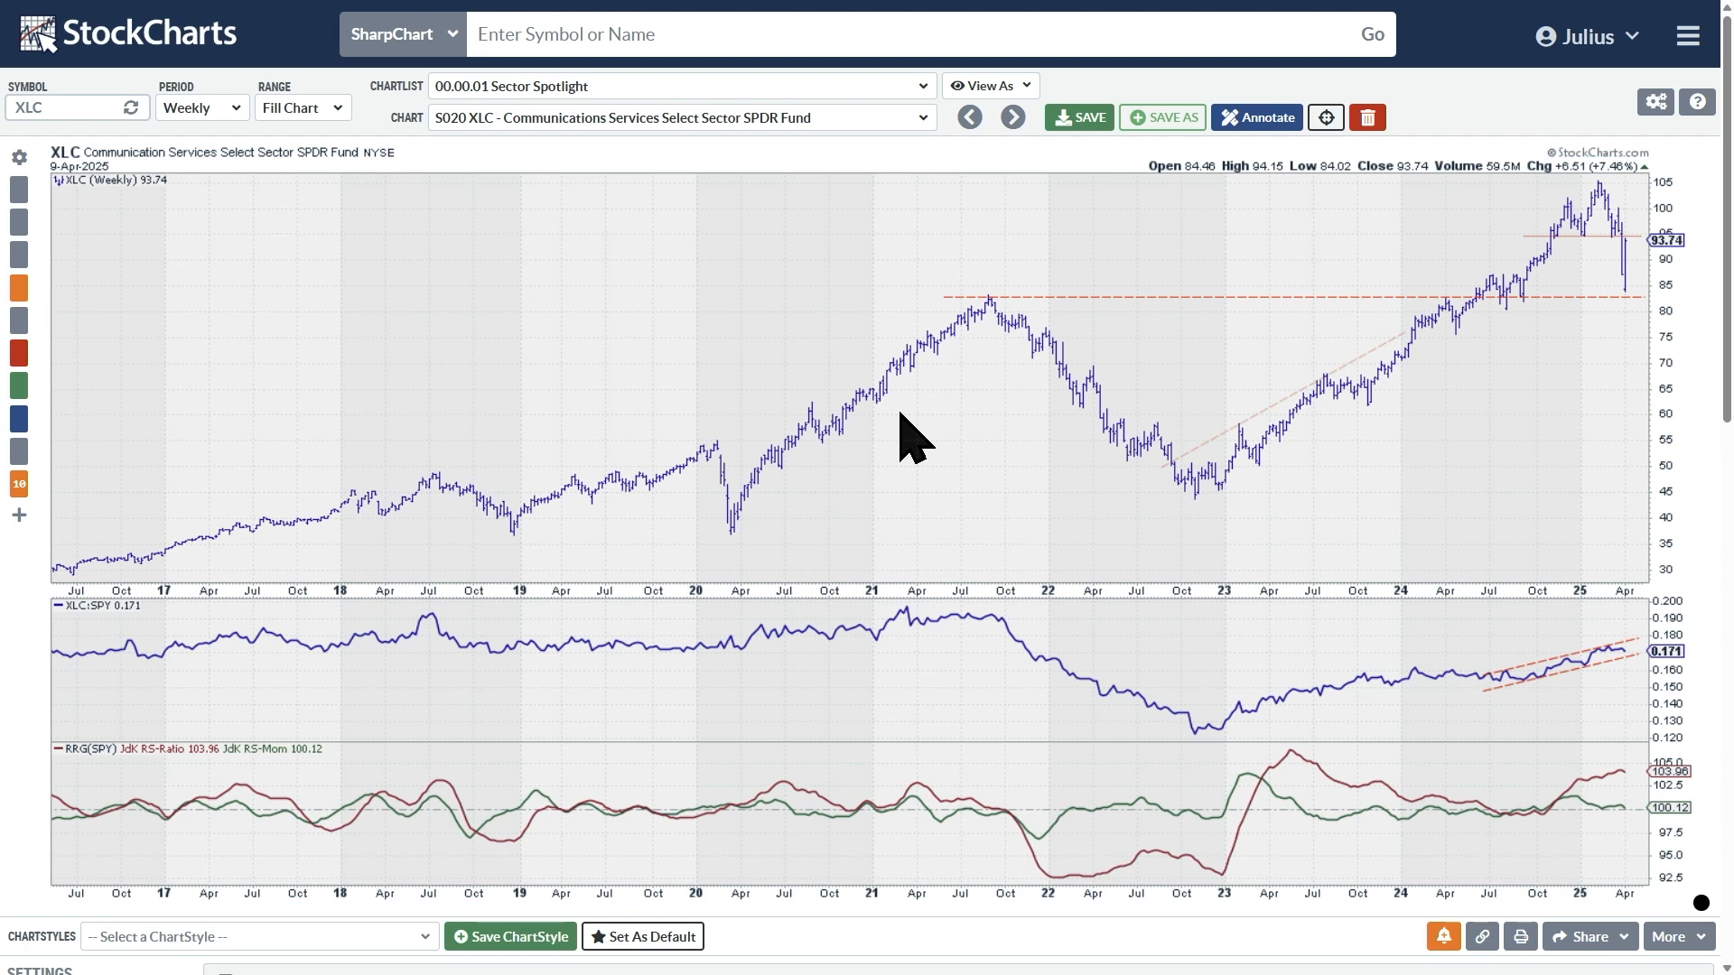
mouse_move(1028, 674)
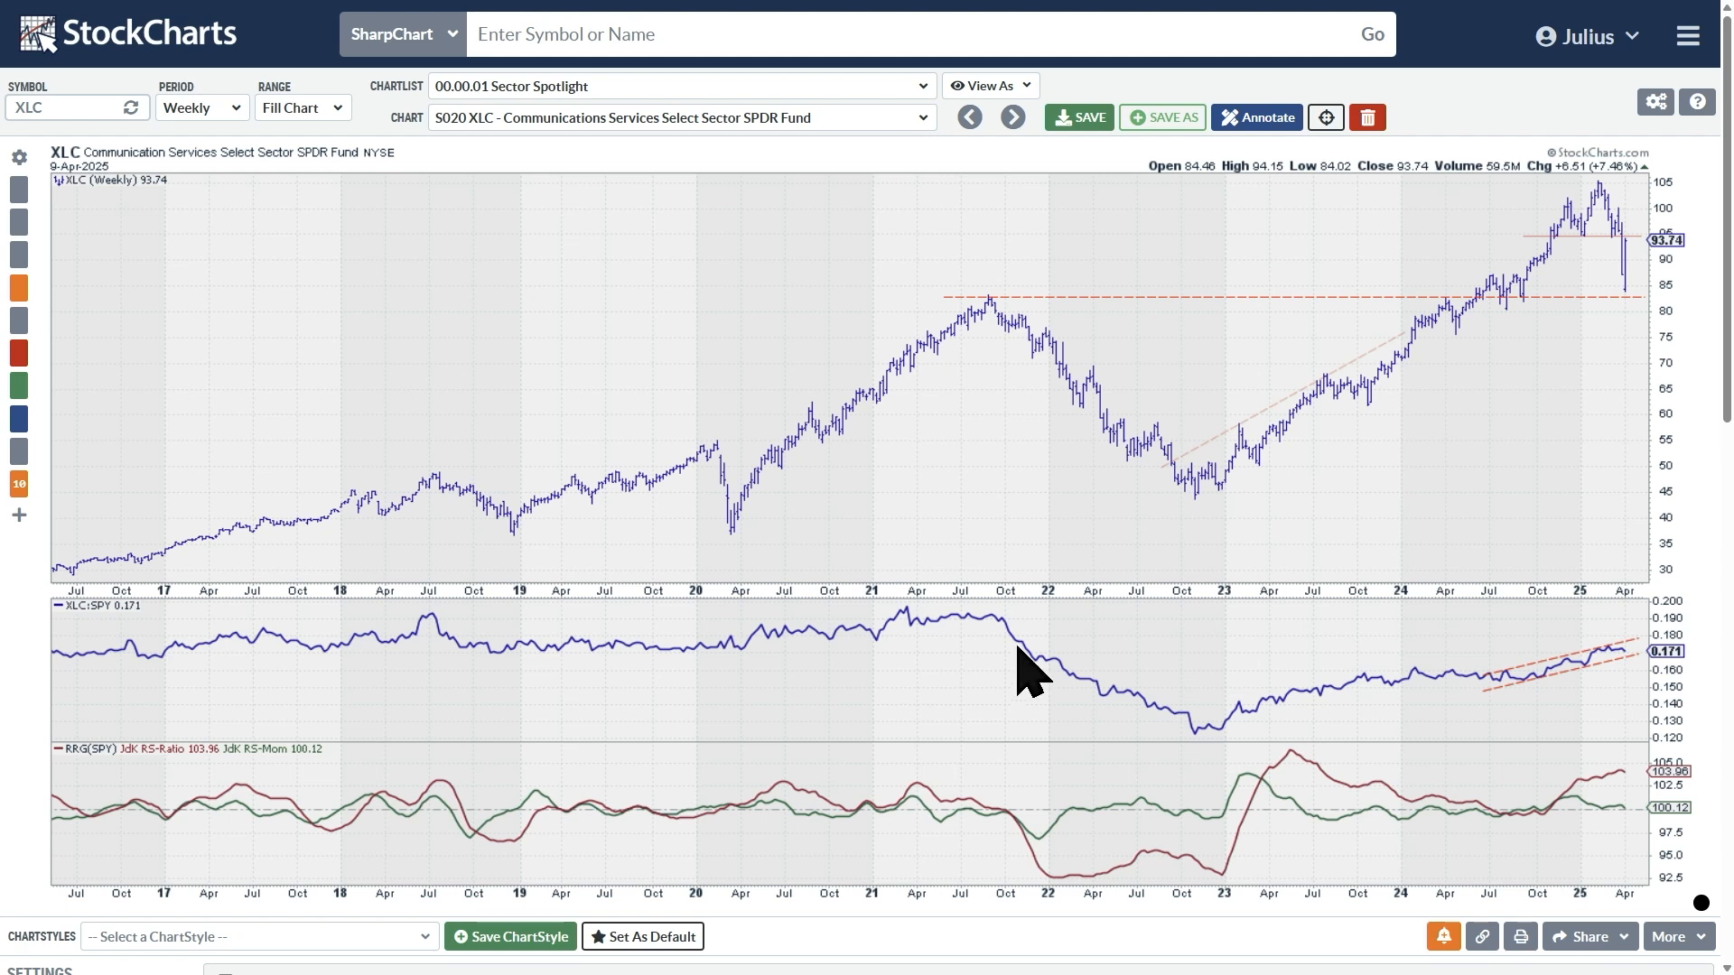
mouse_move(774, 702)
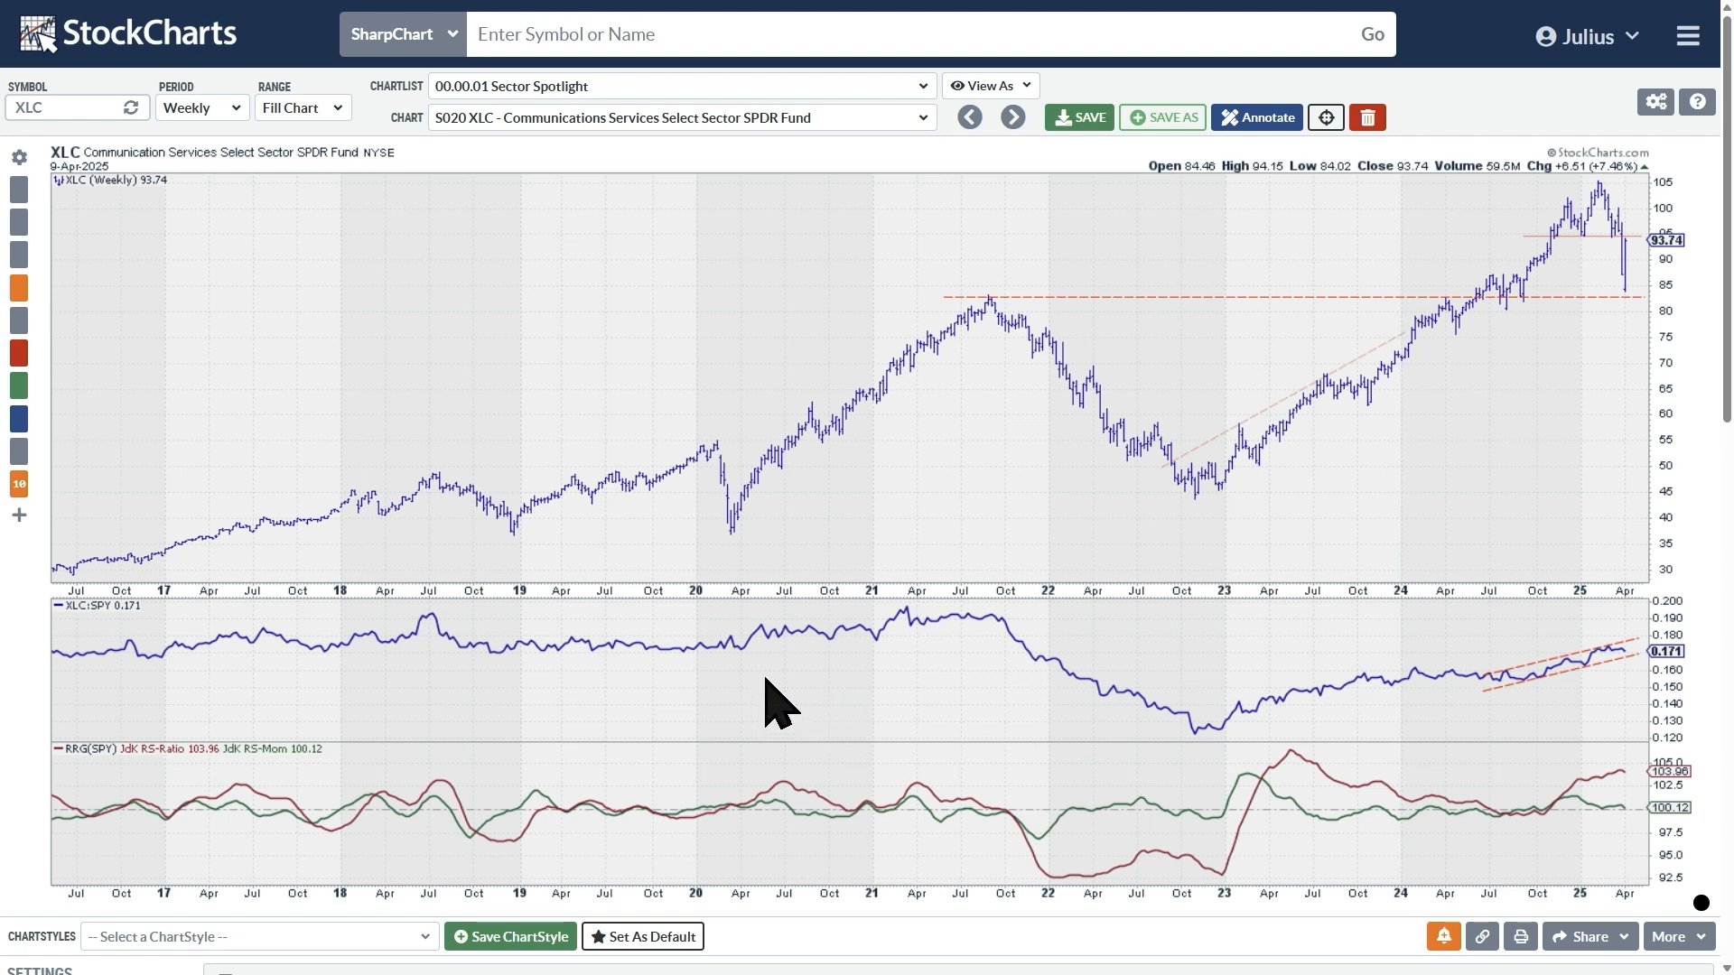
mouse_move(865, 657)
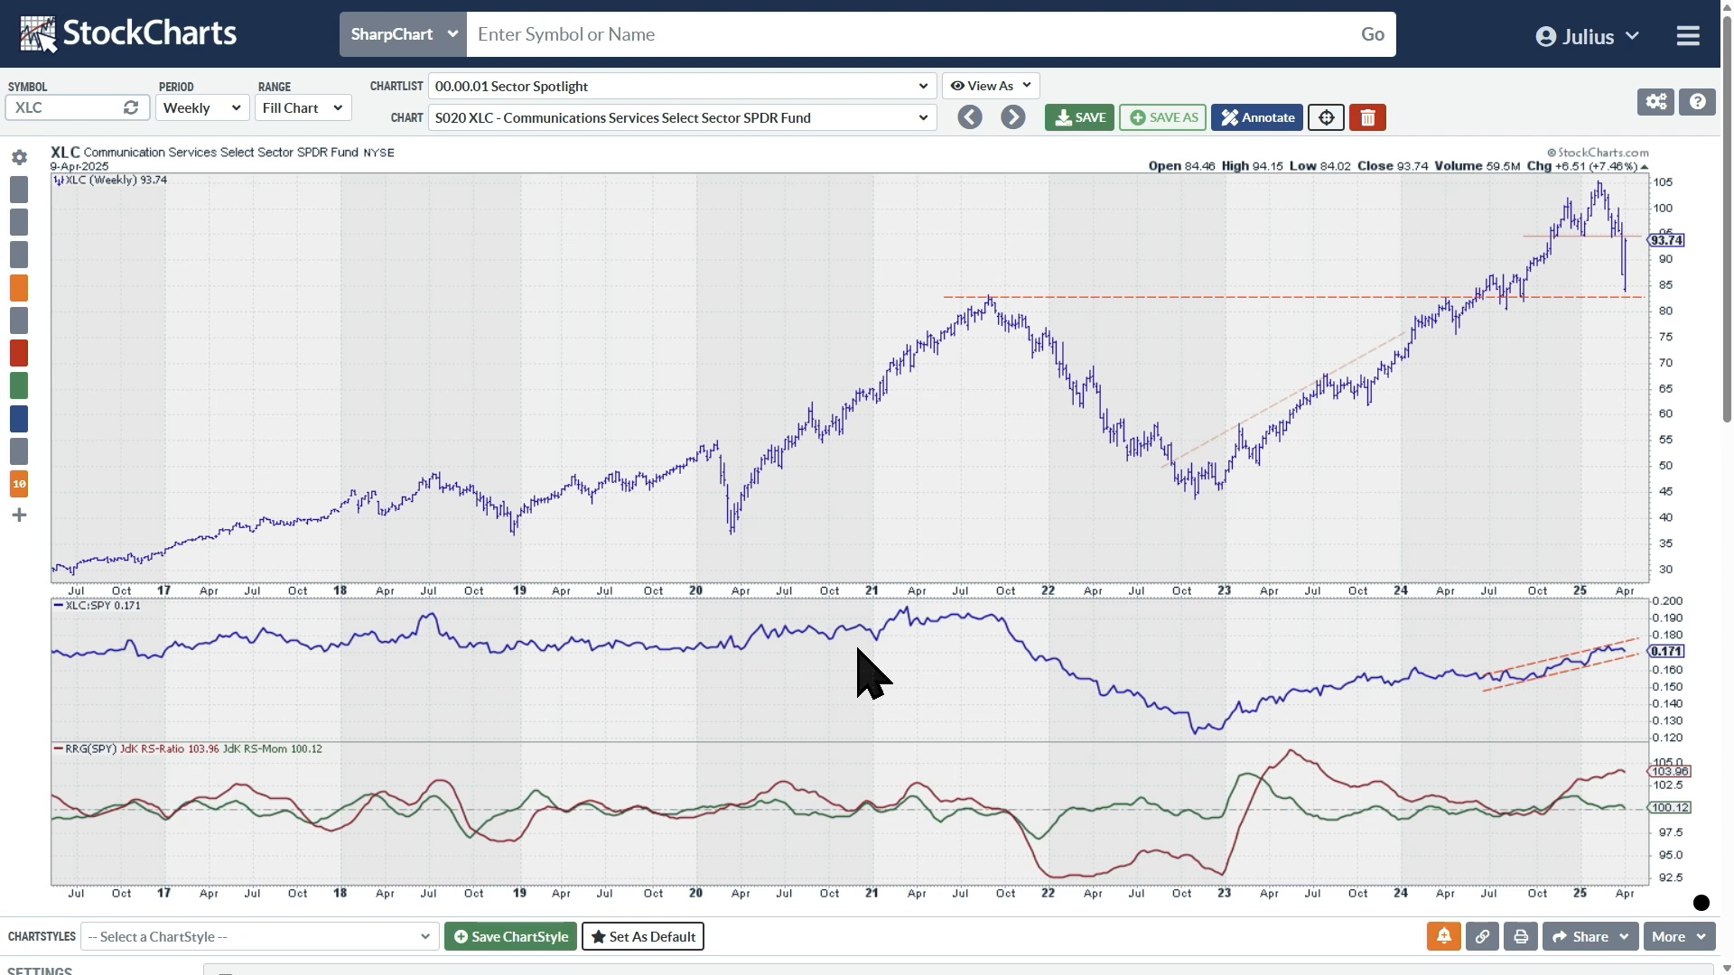
mouse_move(944, 647)
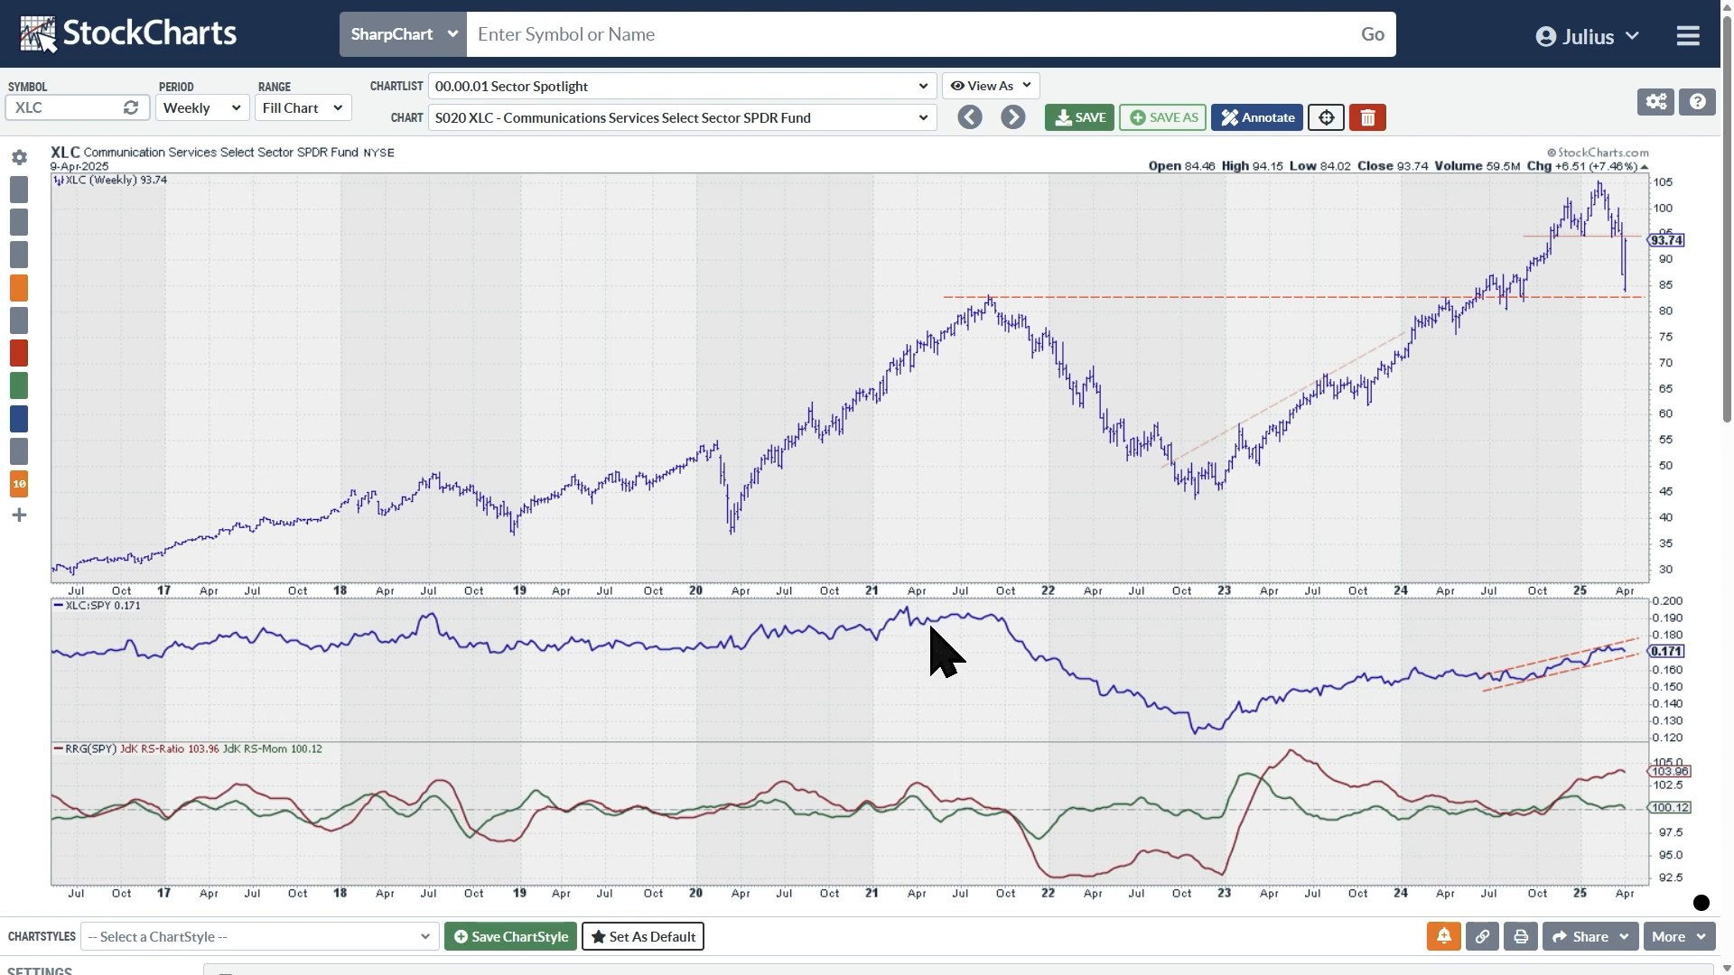
mouse_move(1002, 706)
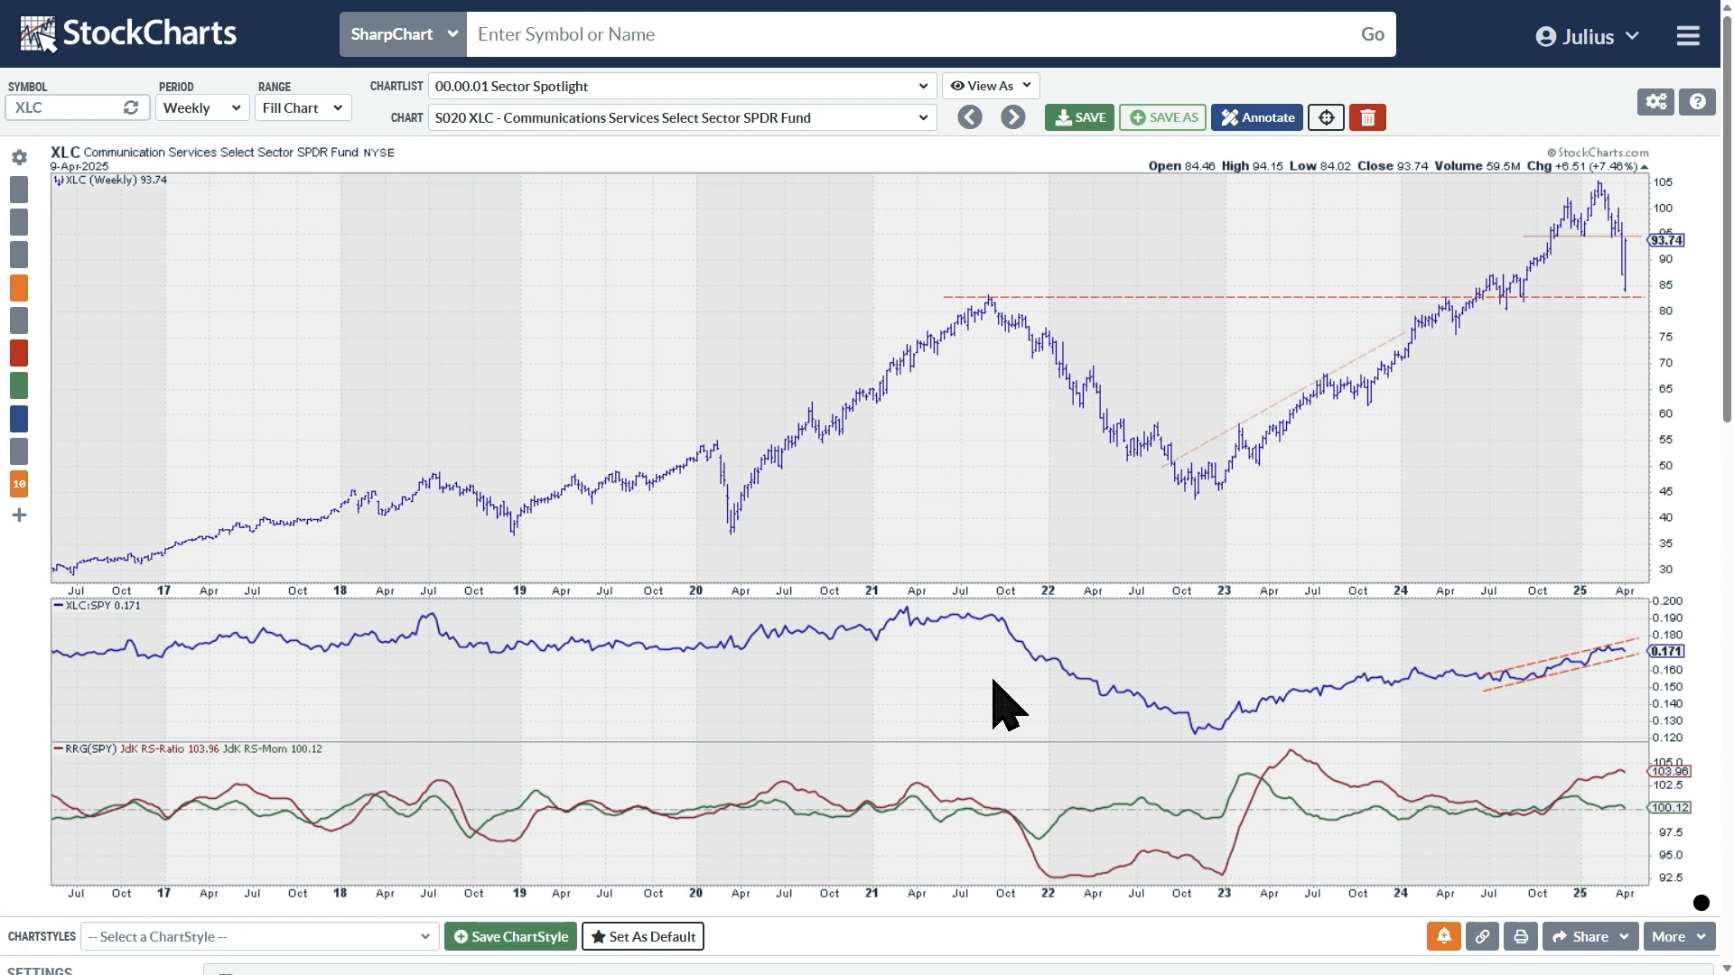
mouse_move(1158, 912)
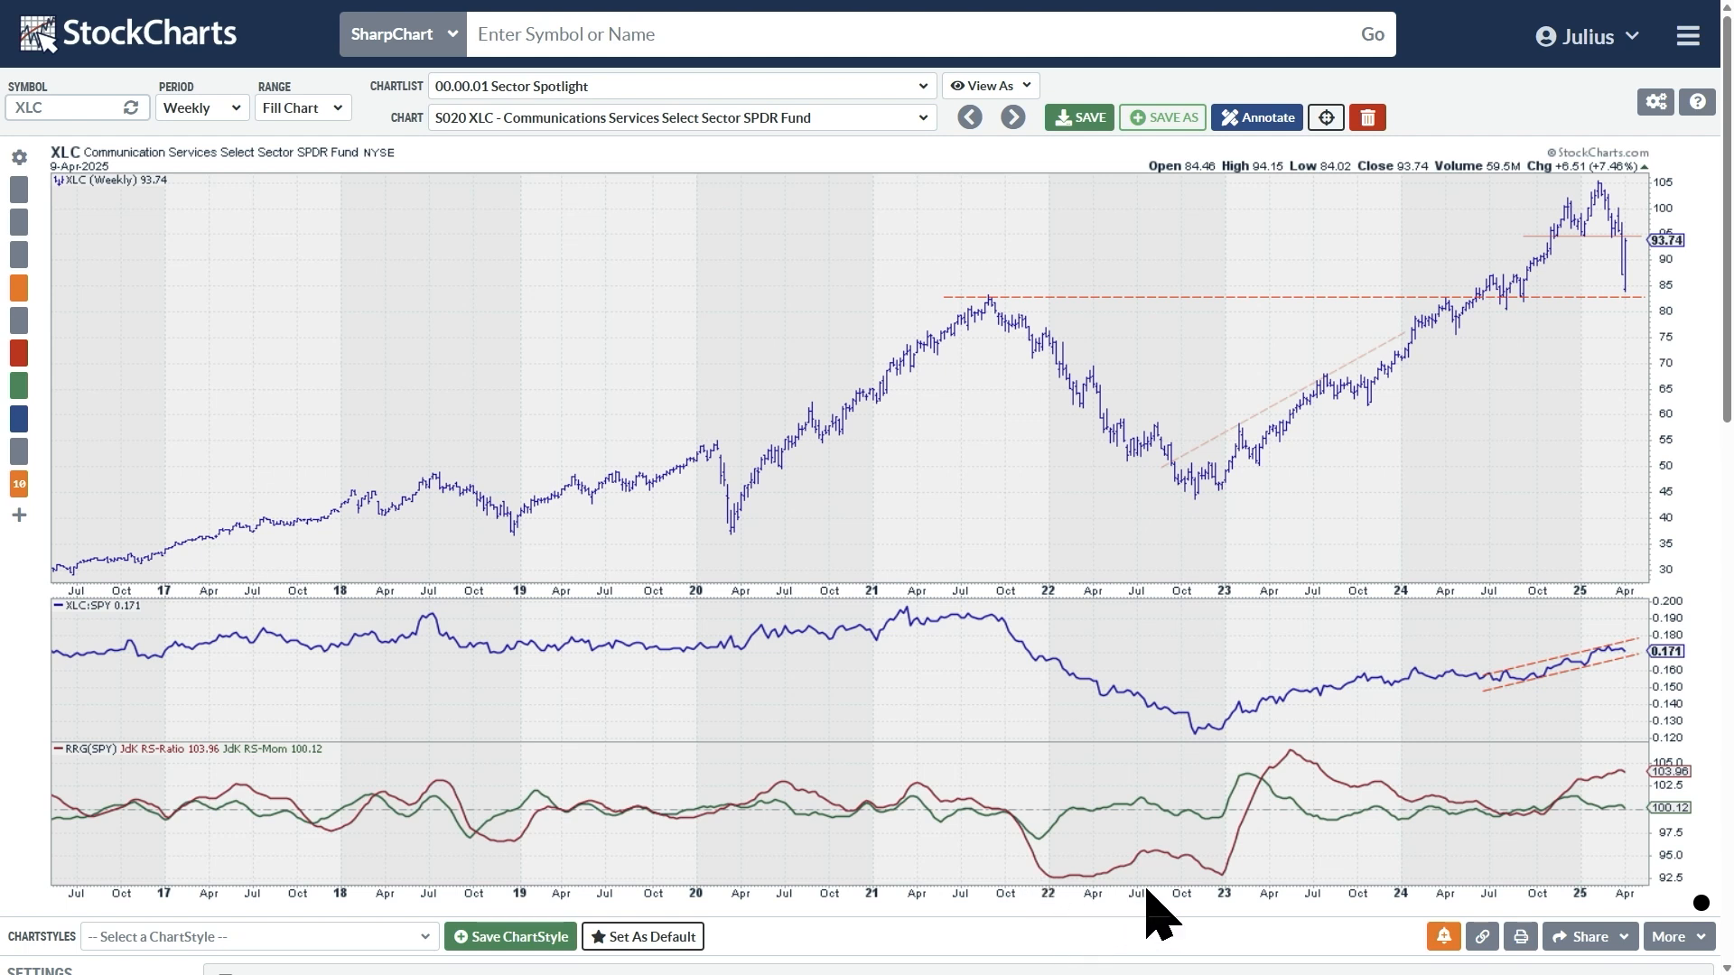
mouse_move(1048, 677)
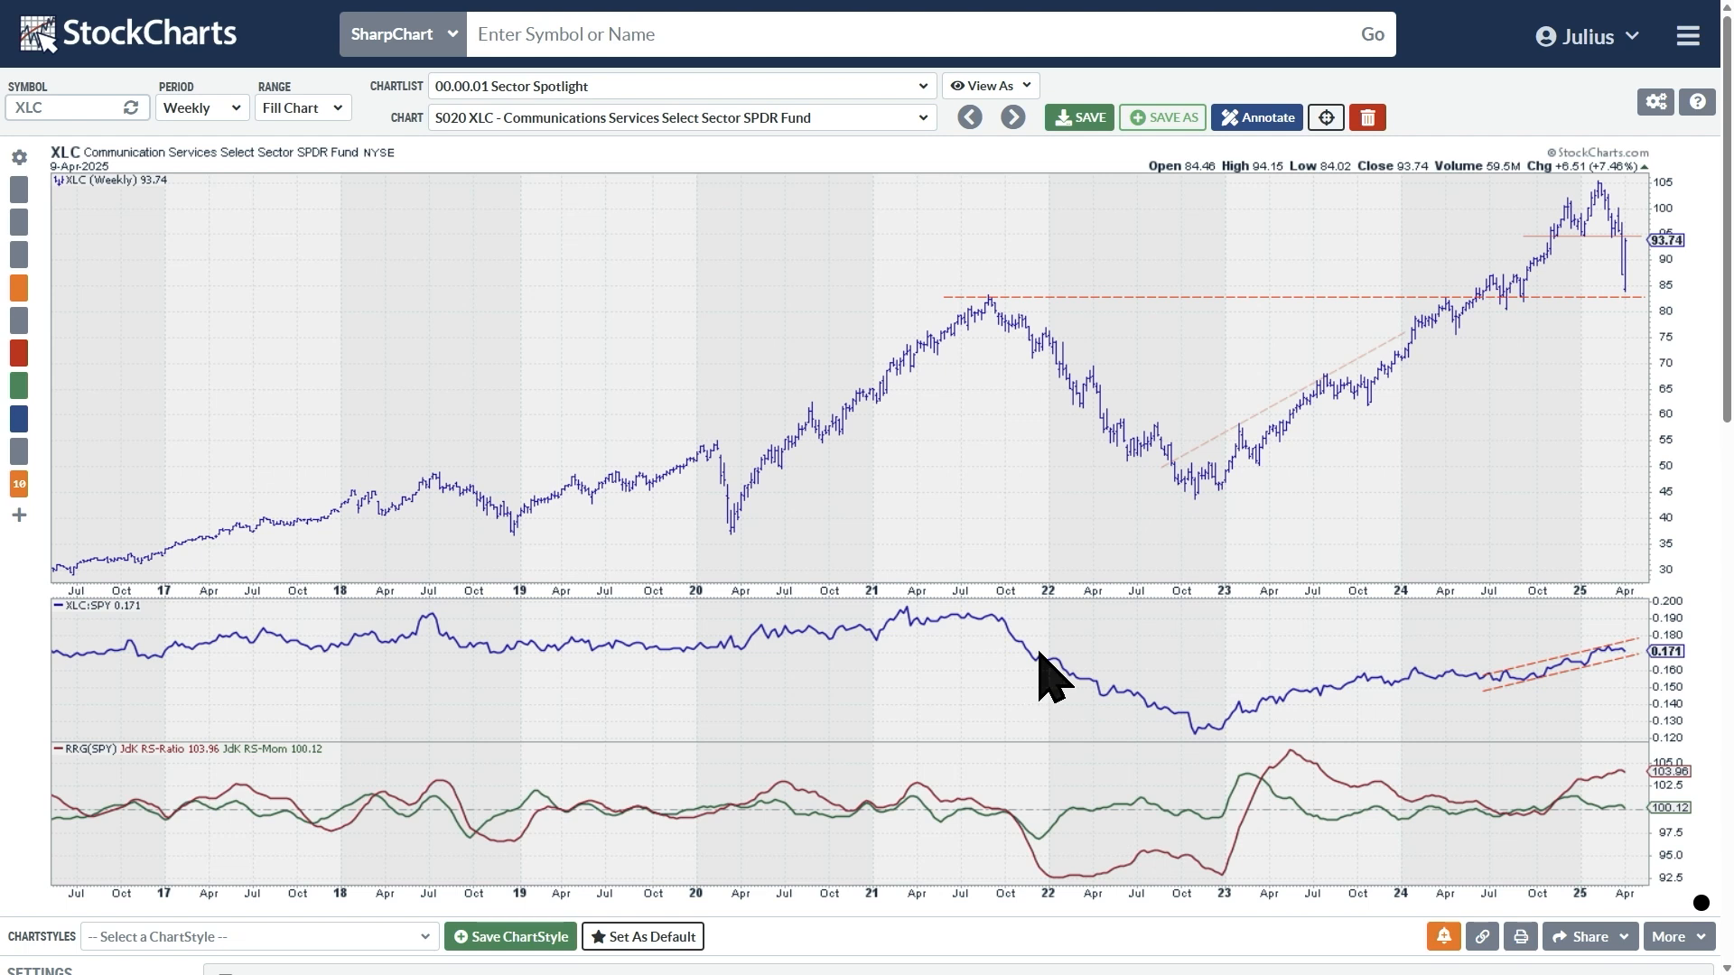
mouse_move(1107, 728)
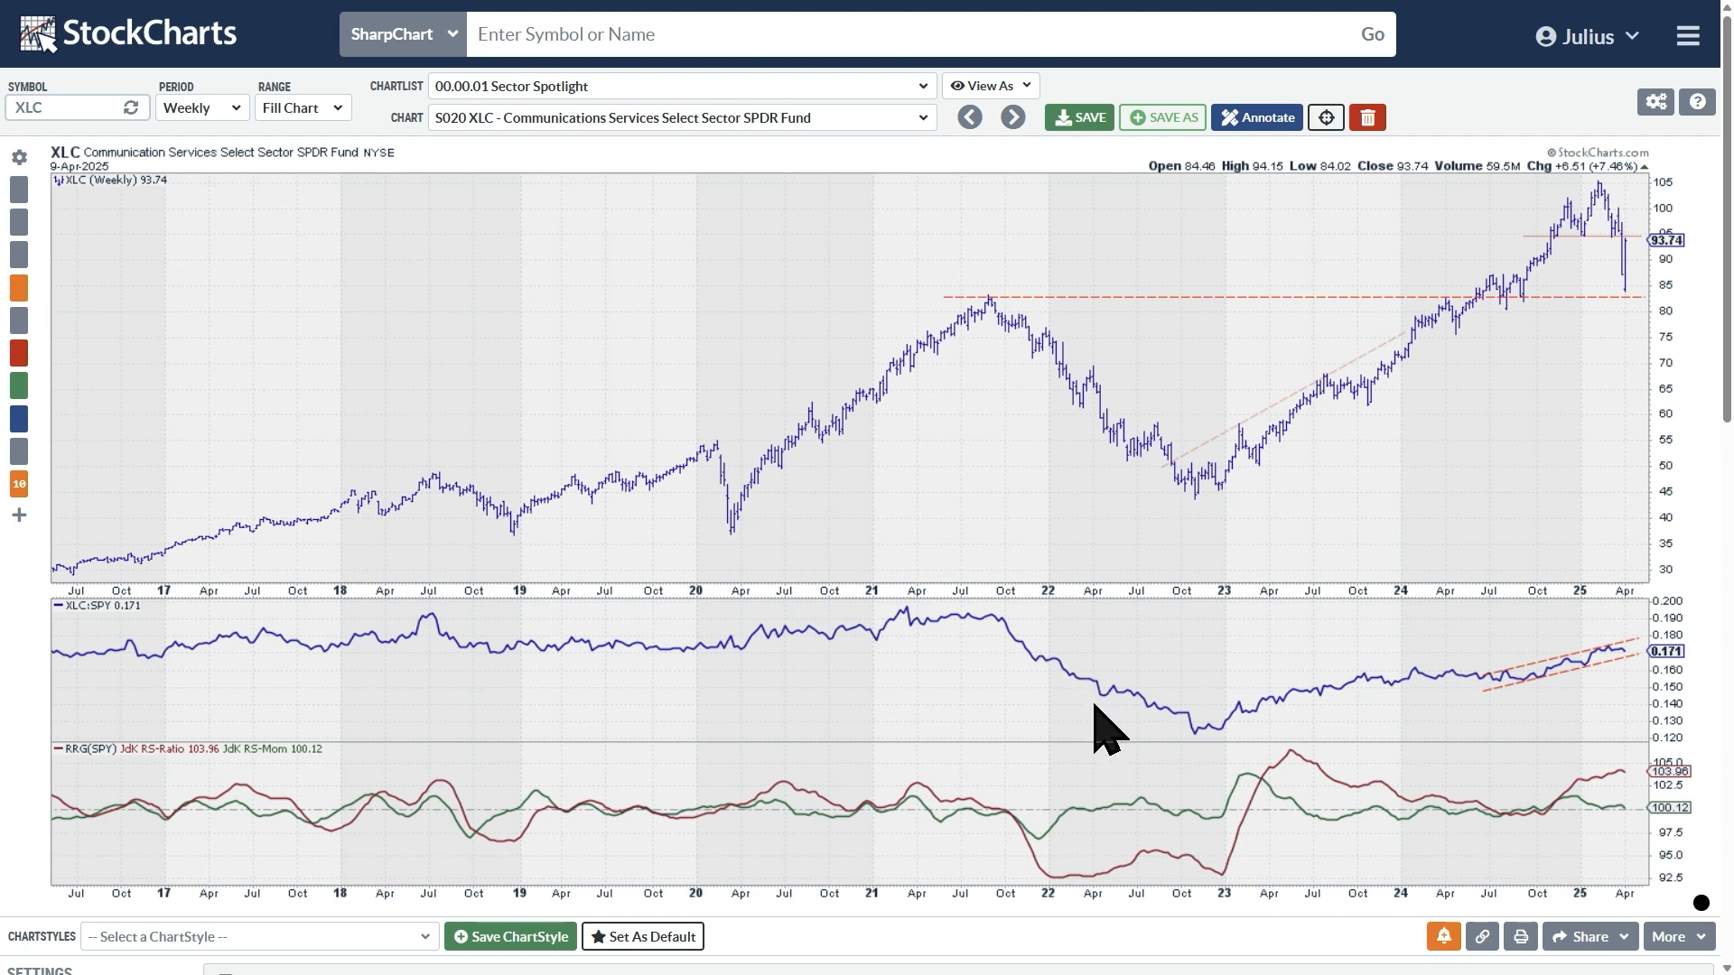
mouse_move(1250, 863)
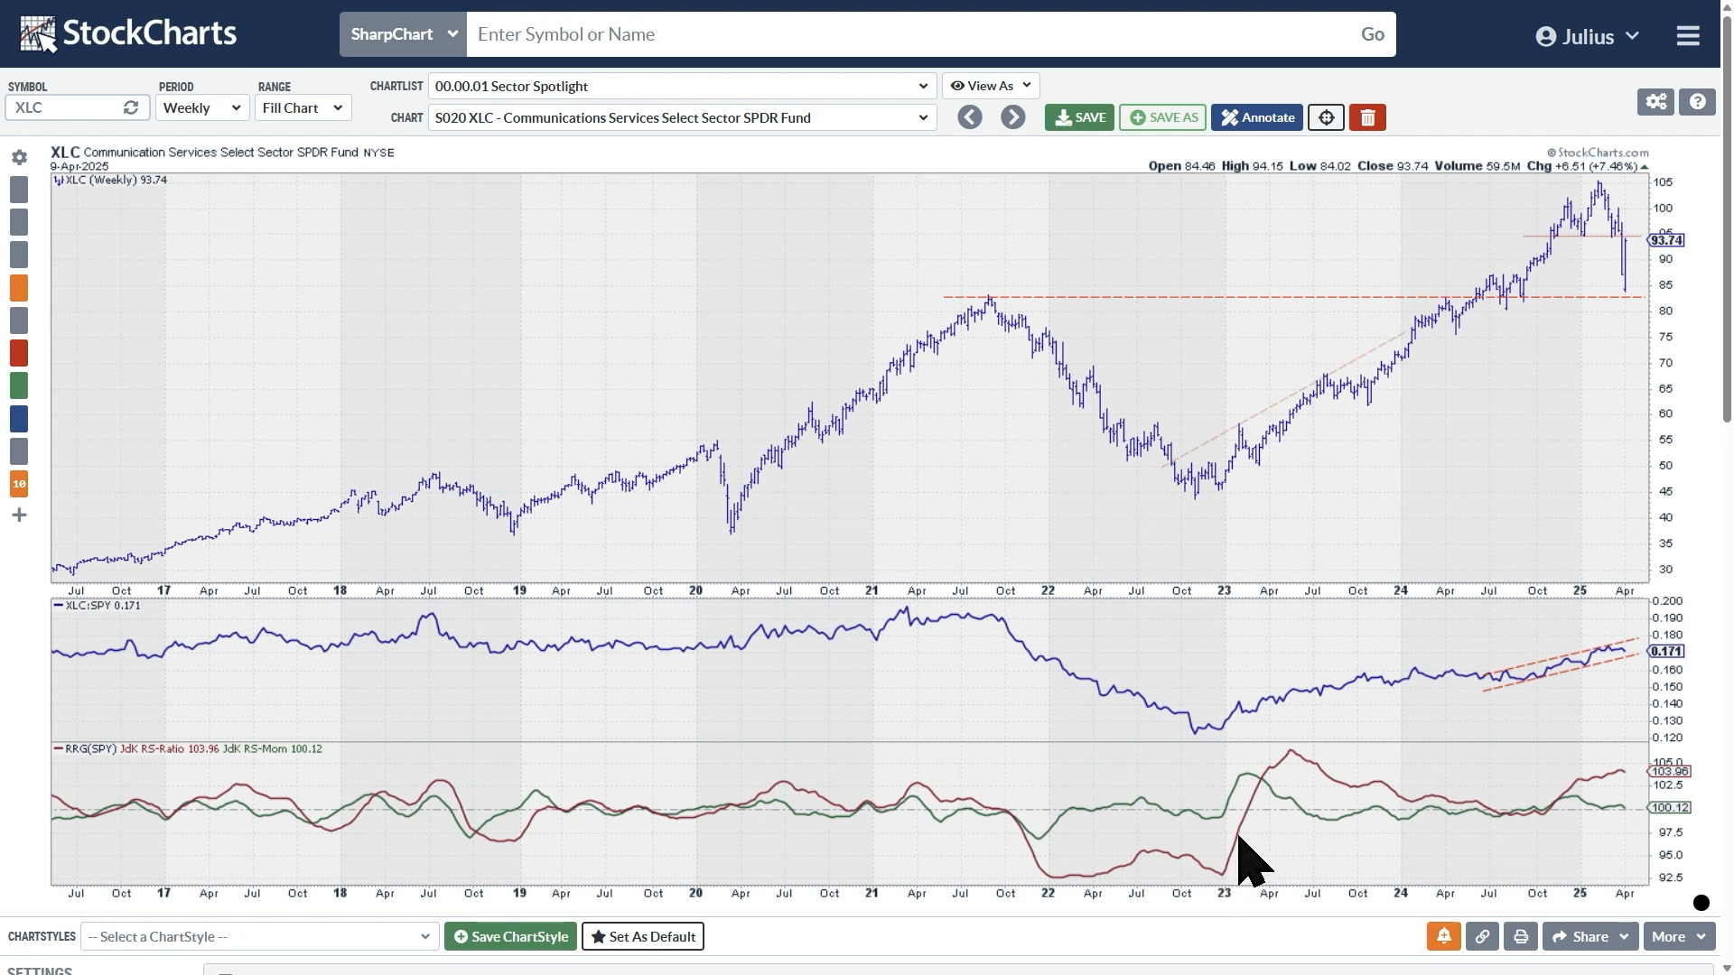
mouse_move(1216, 834)
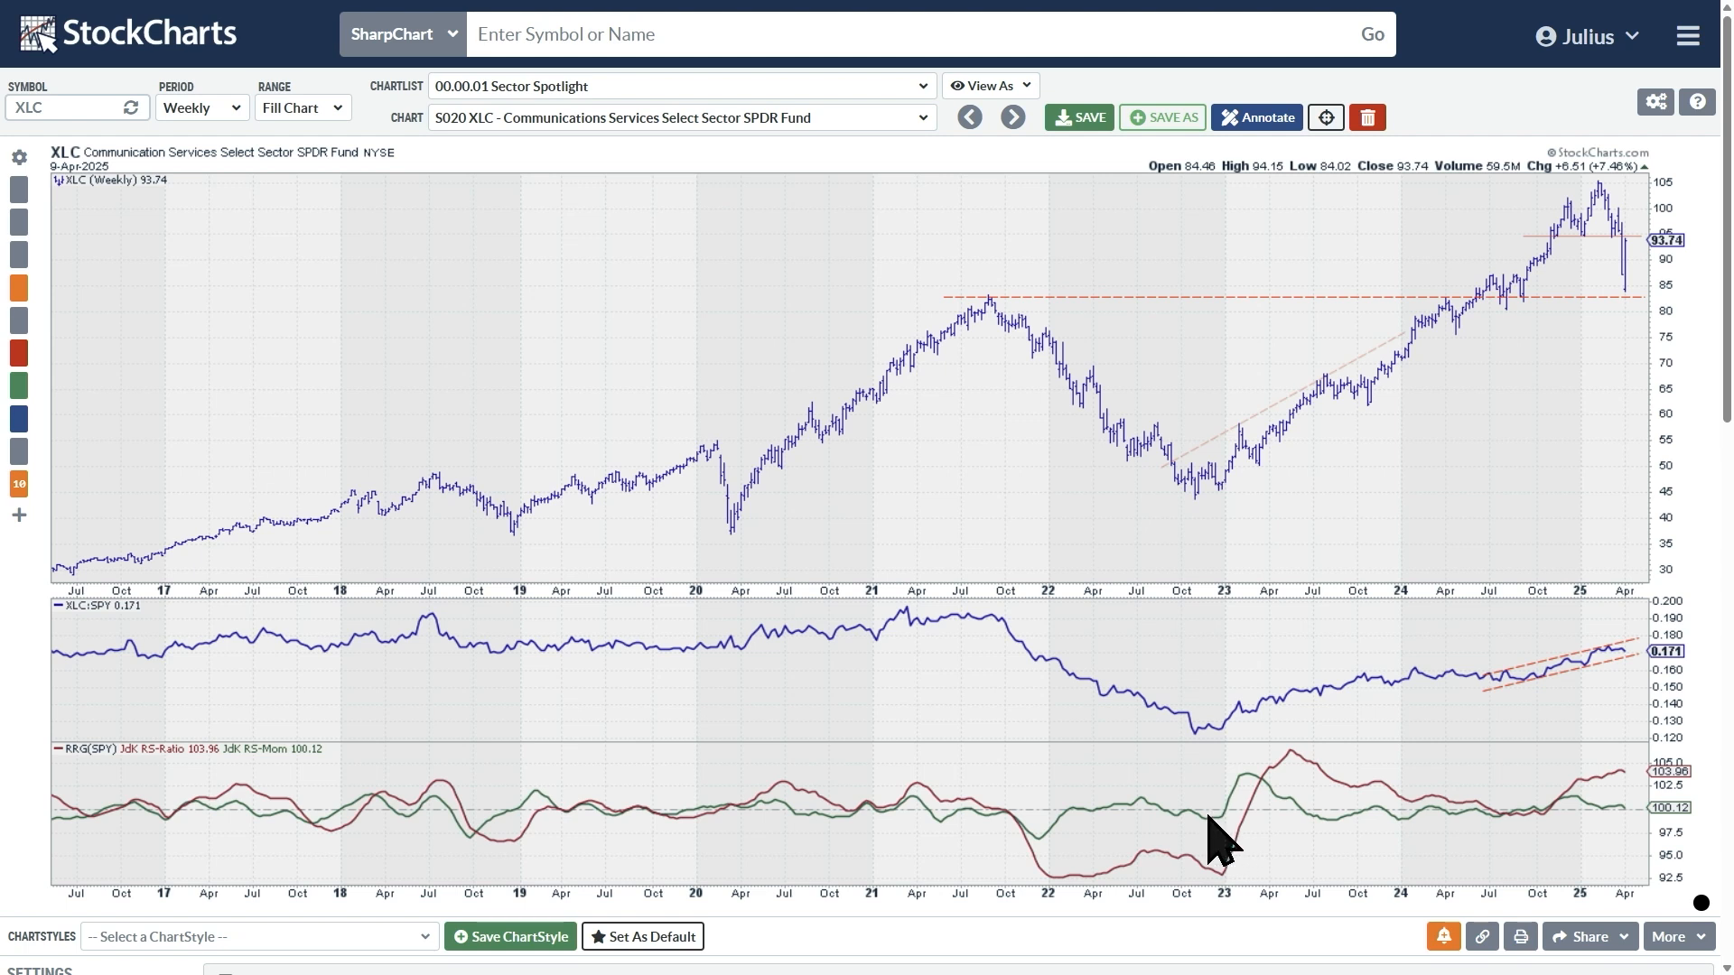
mouse_move(1542, 840)
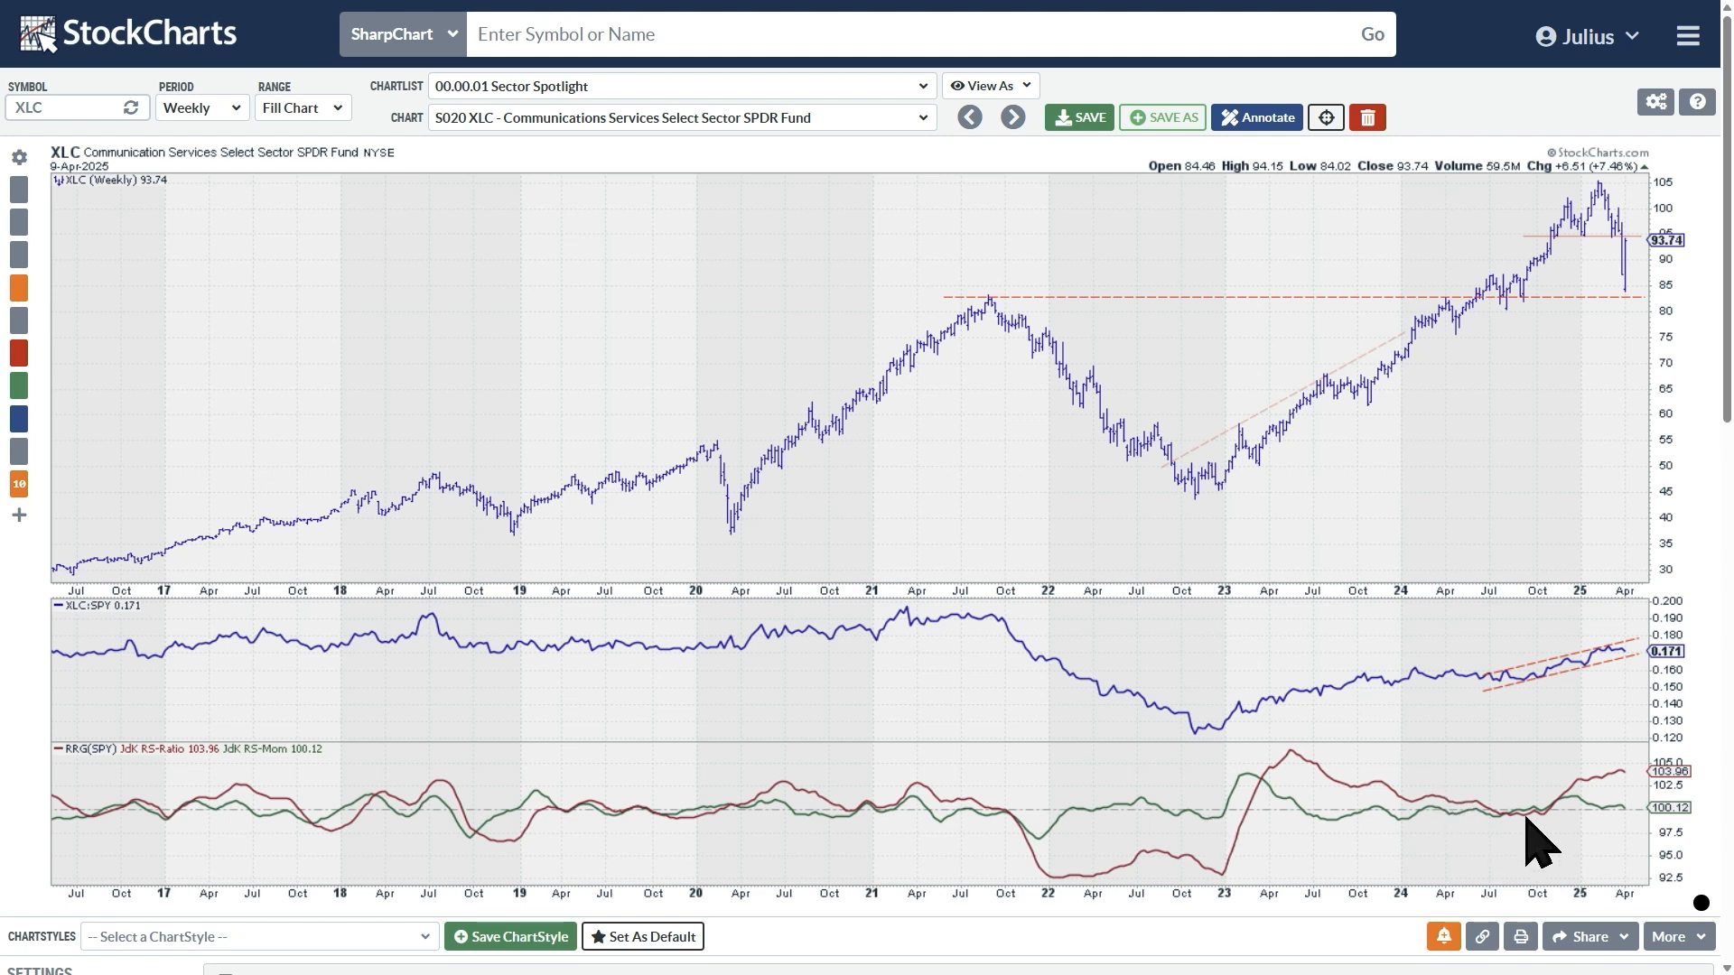
mouse_move(1590, 824)
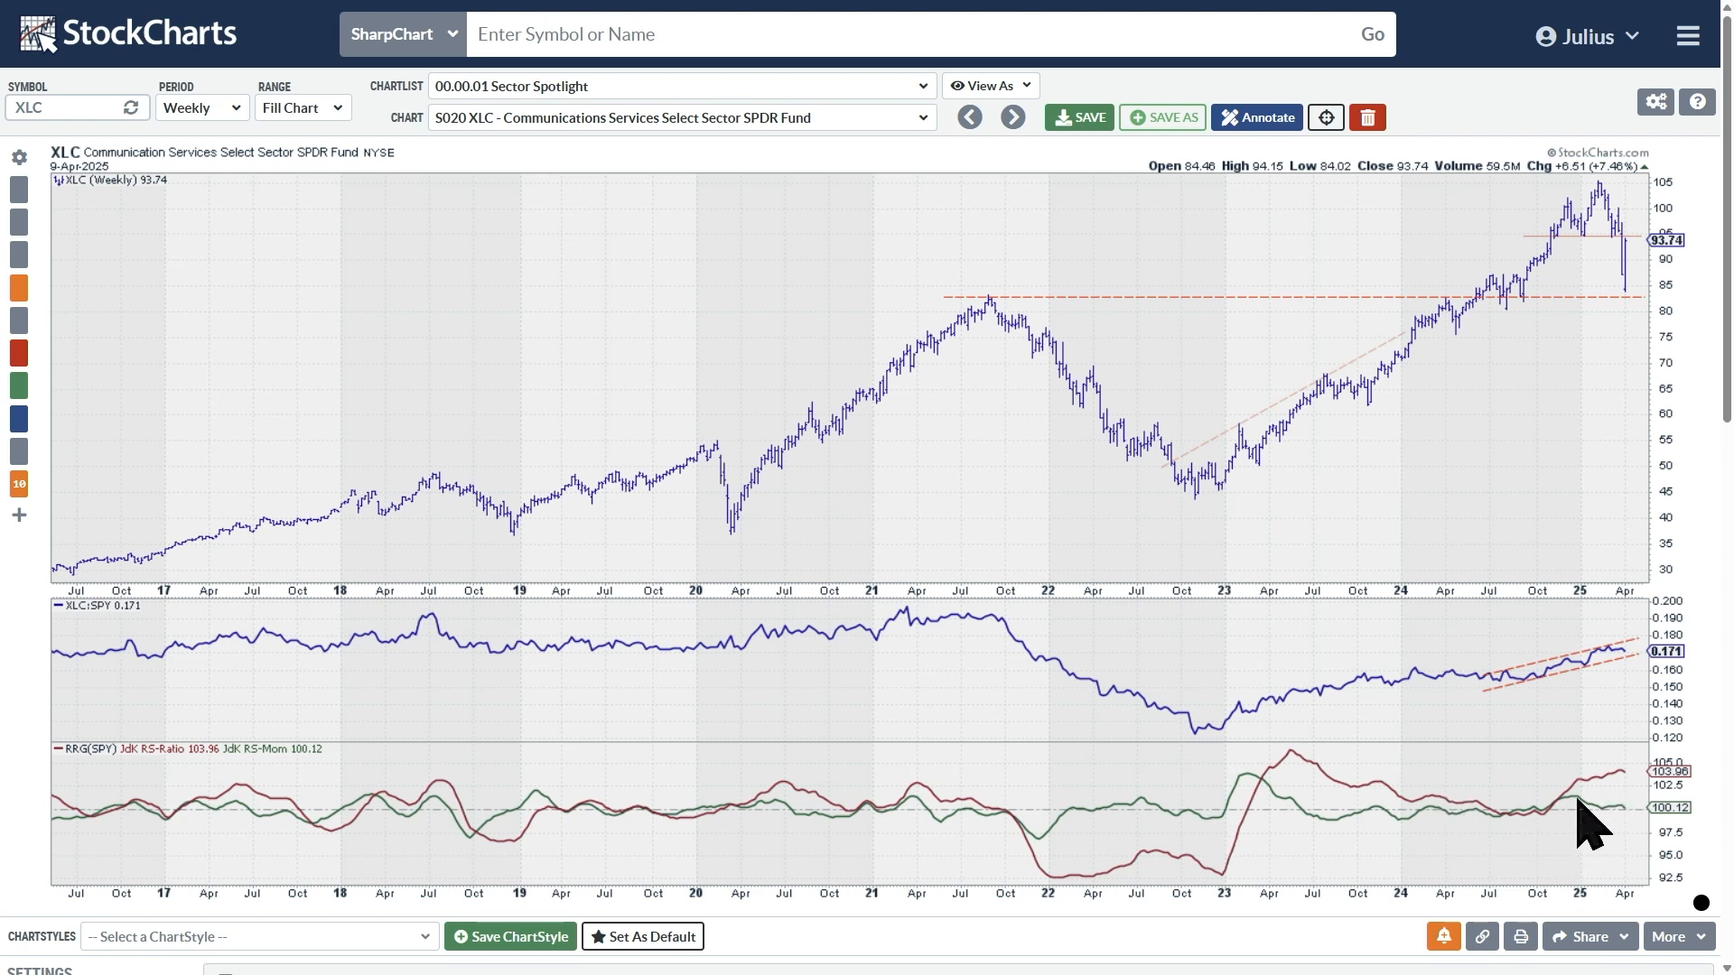
mouse_move(1604, 840)
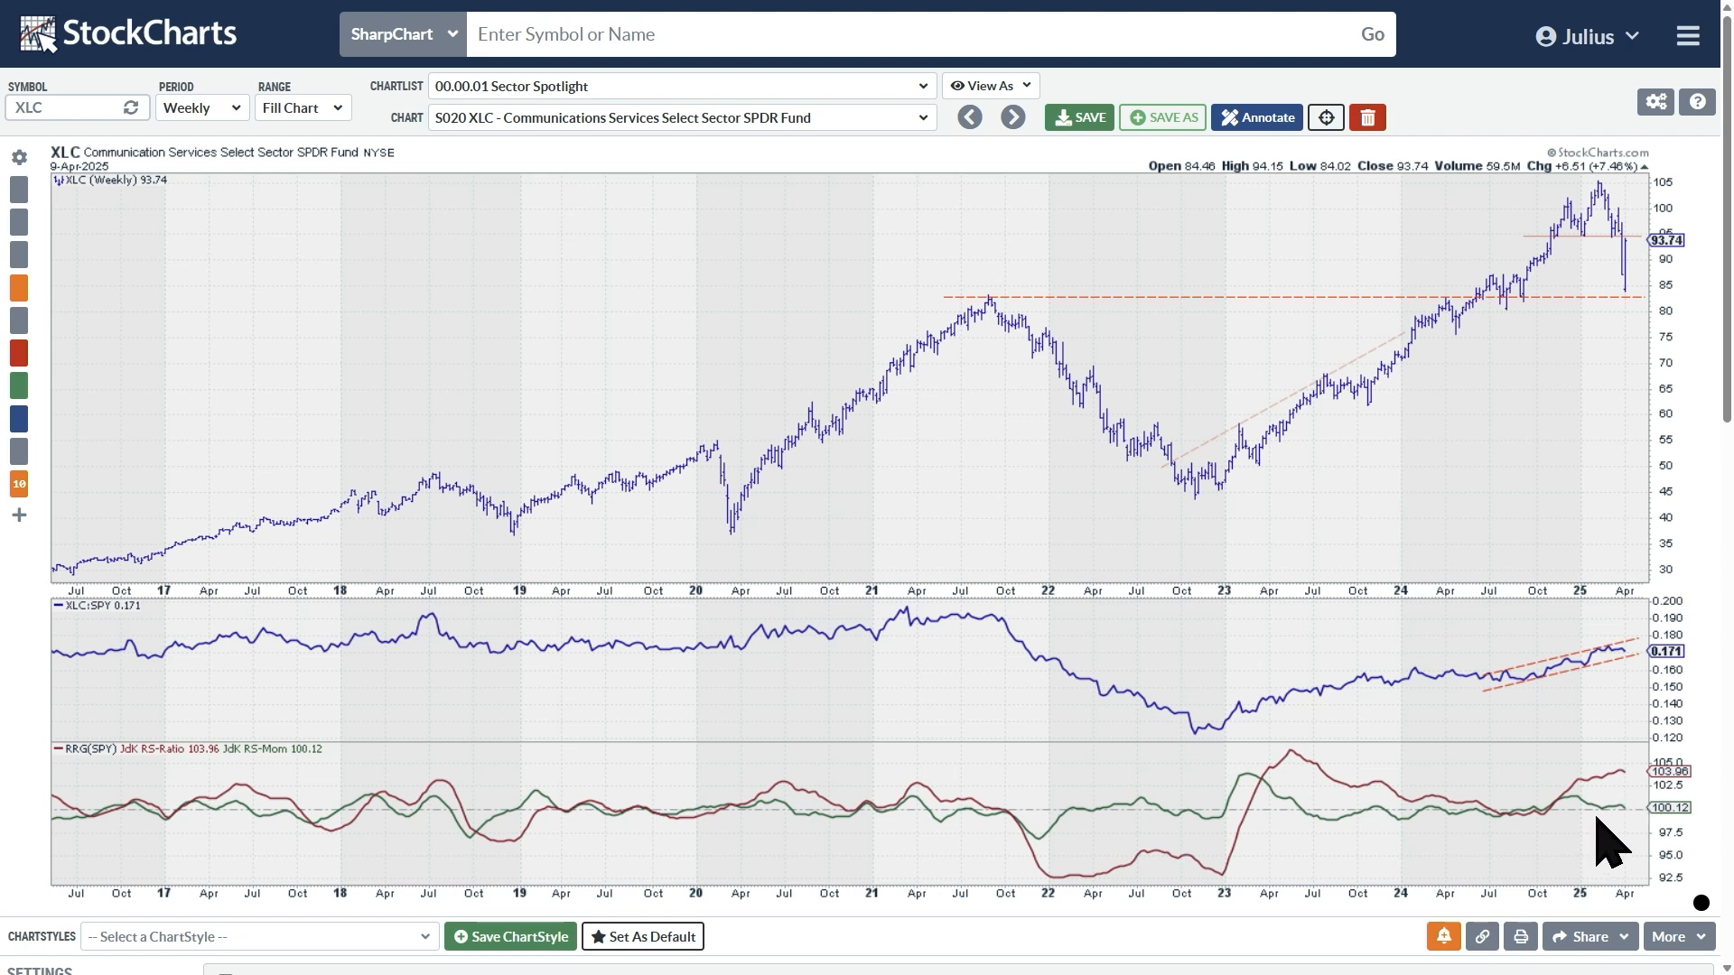
mouse_move(1625, 843)
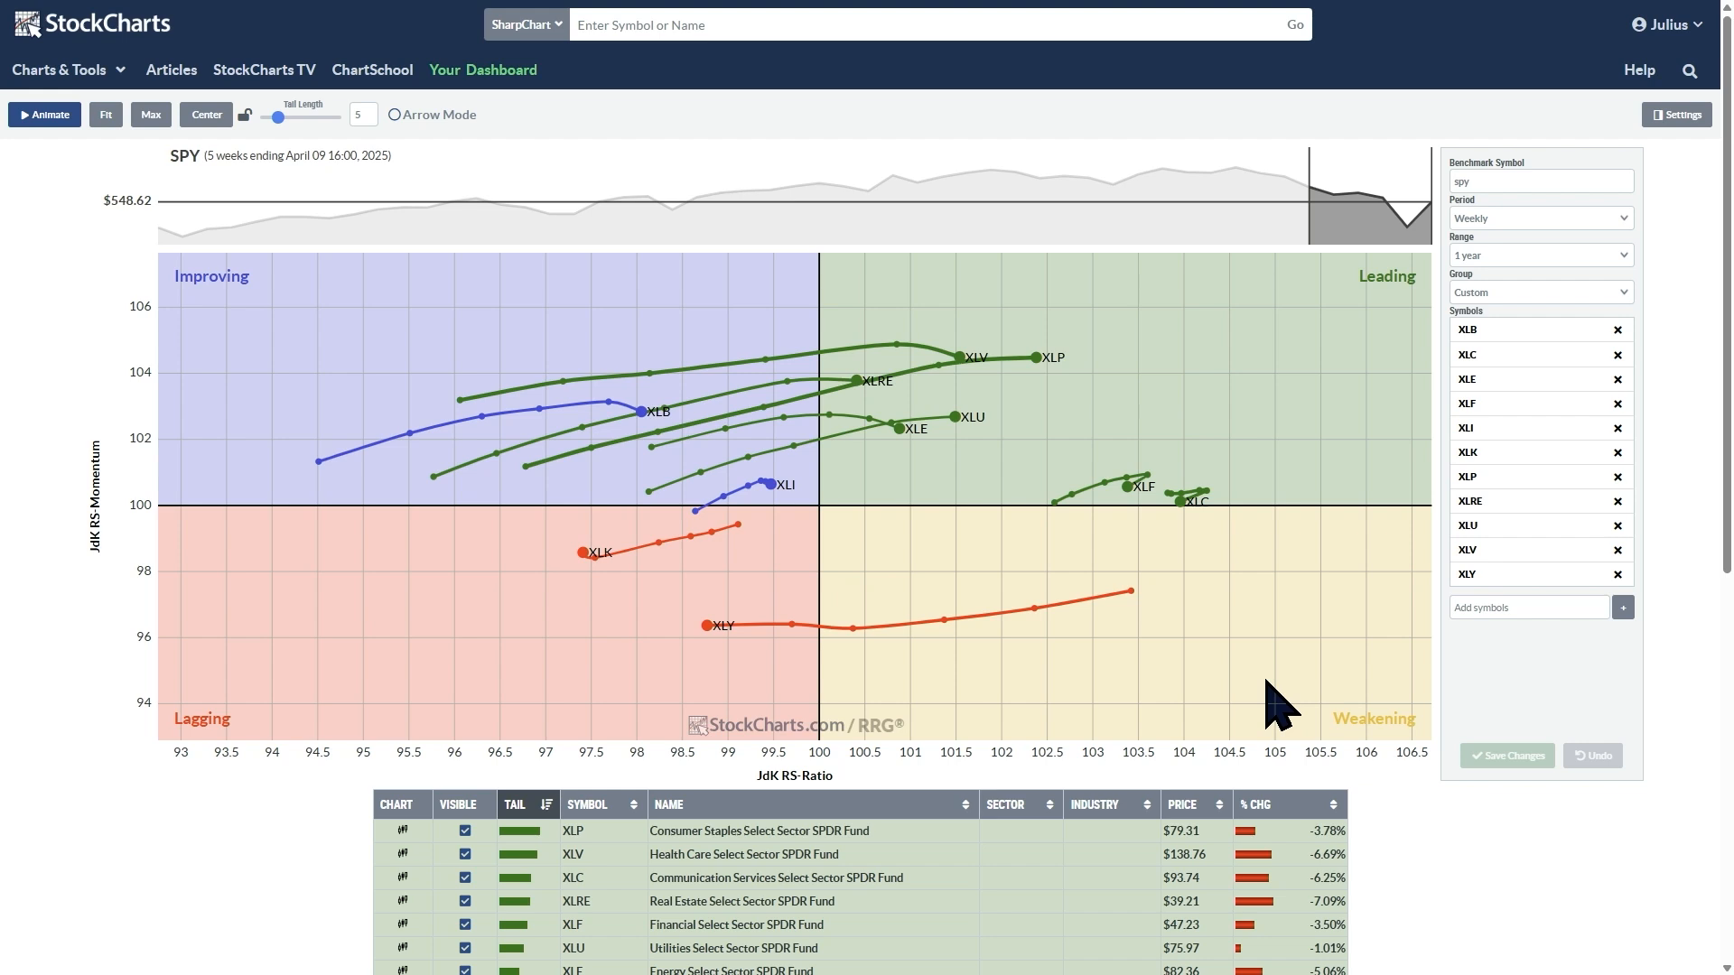
mouse_move(1107, 417)
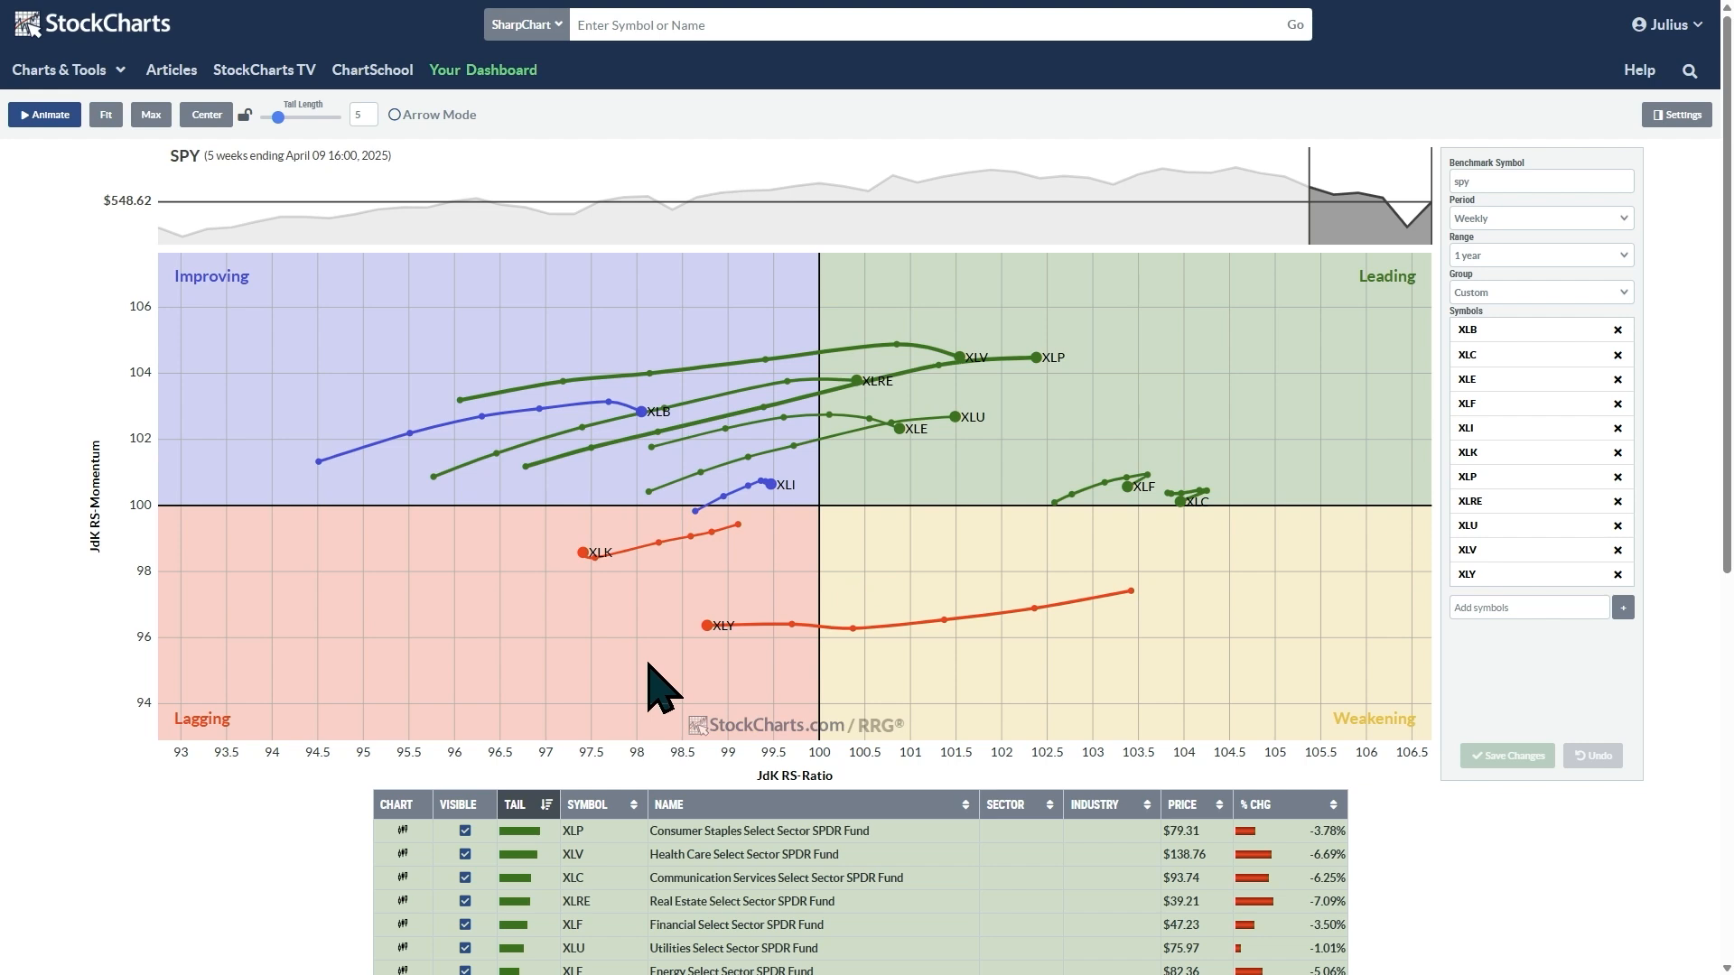
mouse_move(512, 486)
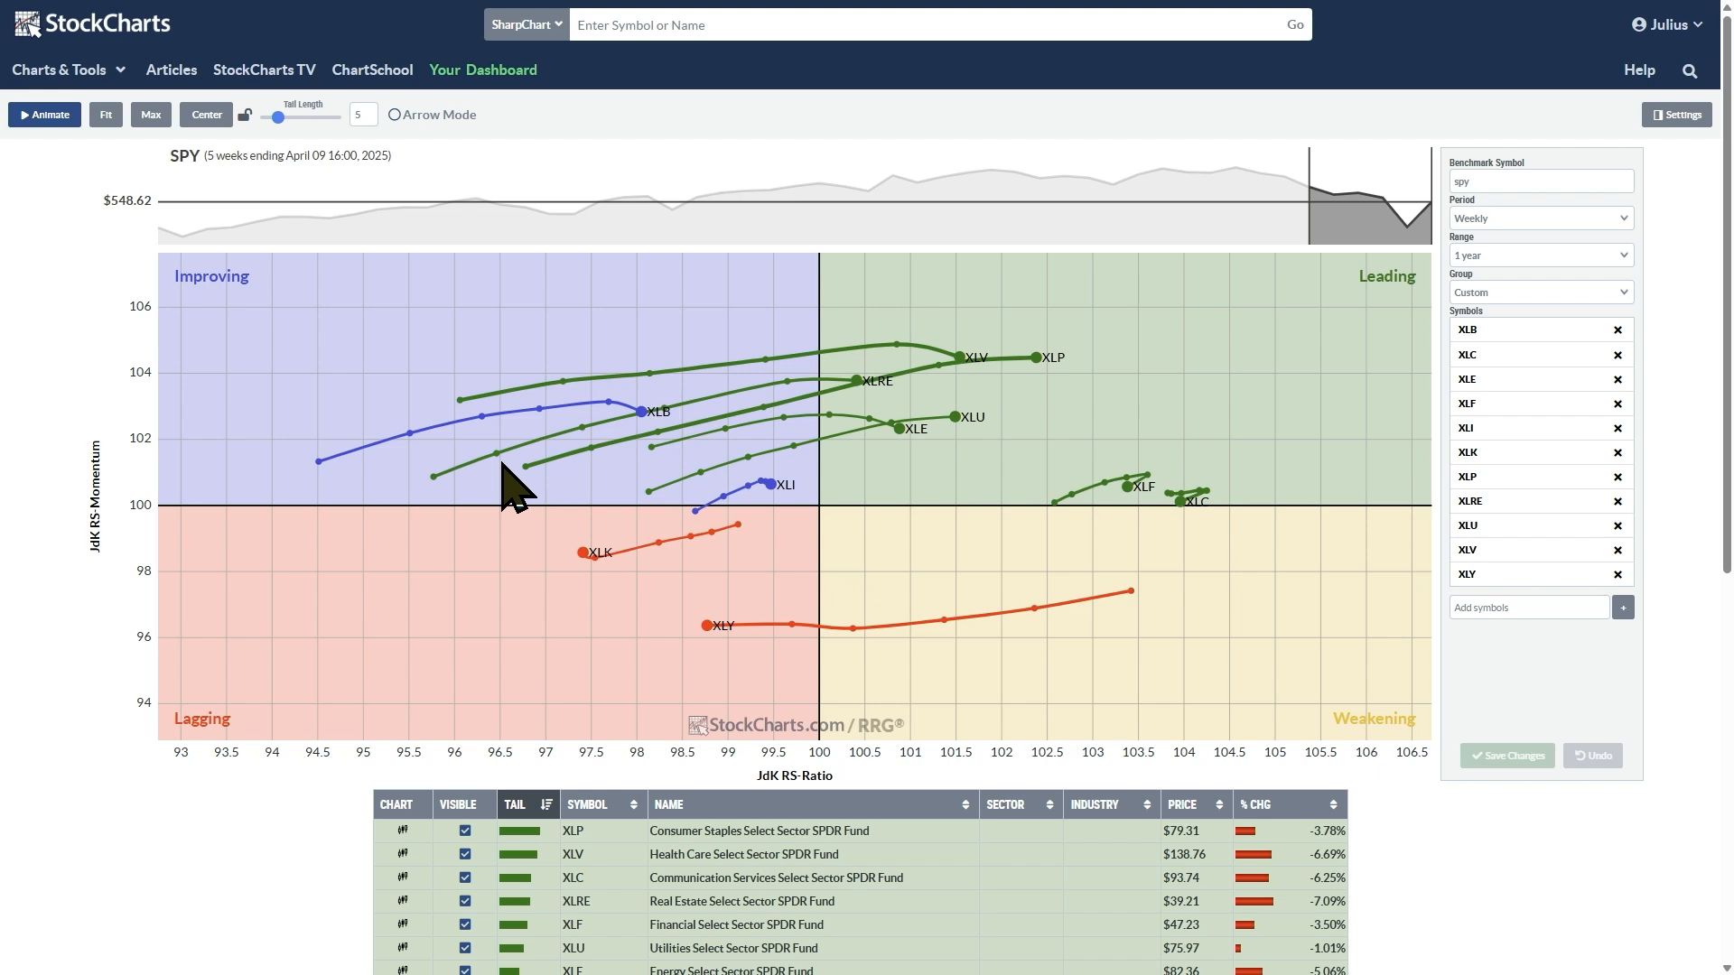
mouse_move(673, 443)
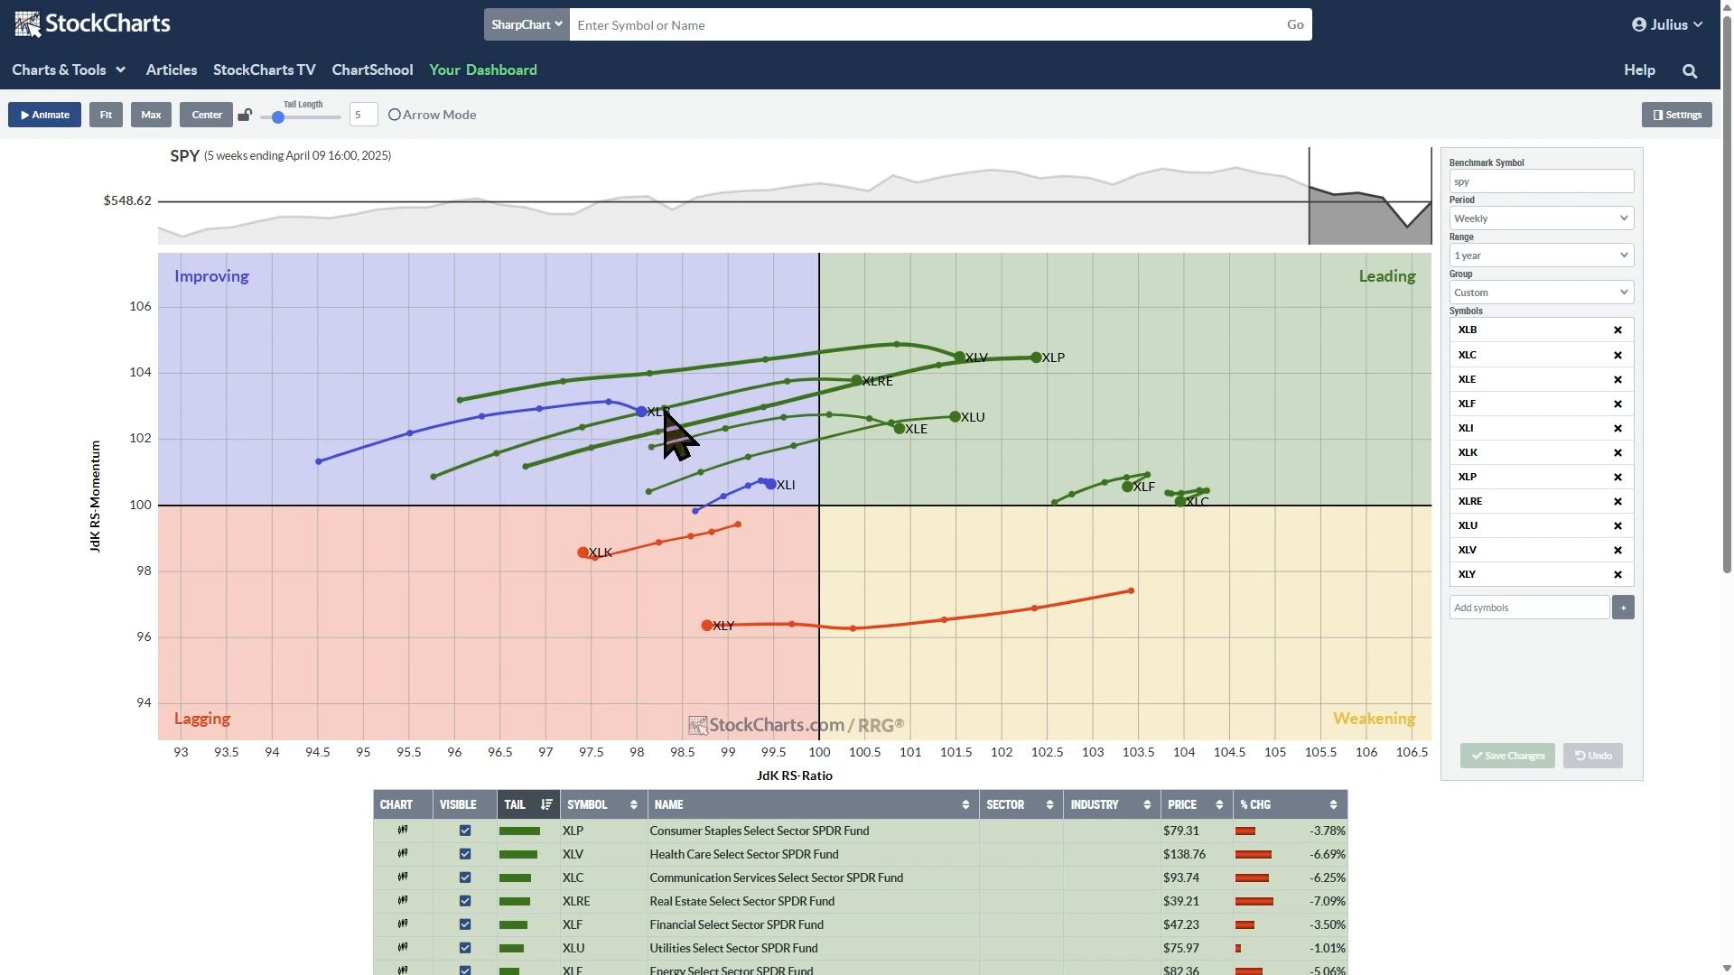
mouse_move(912, 443)
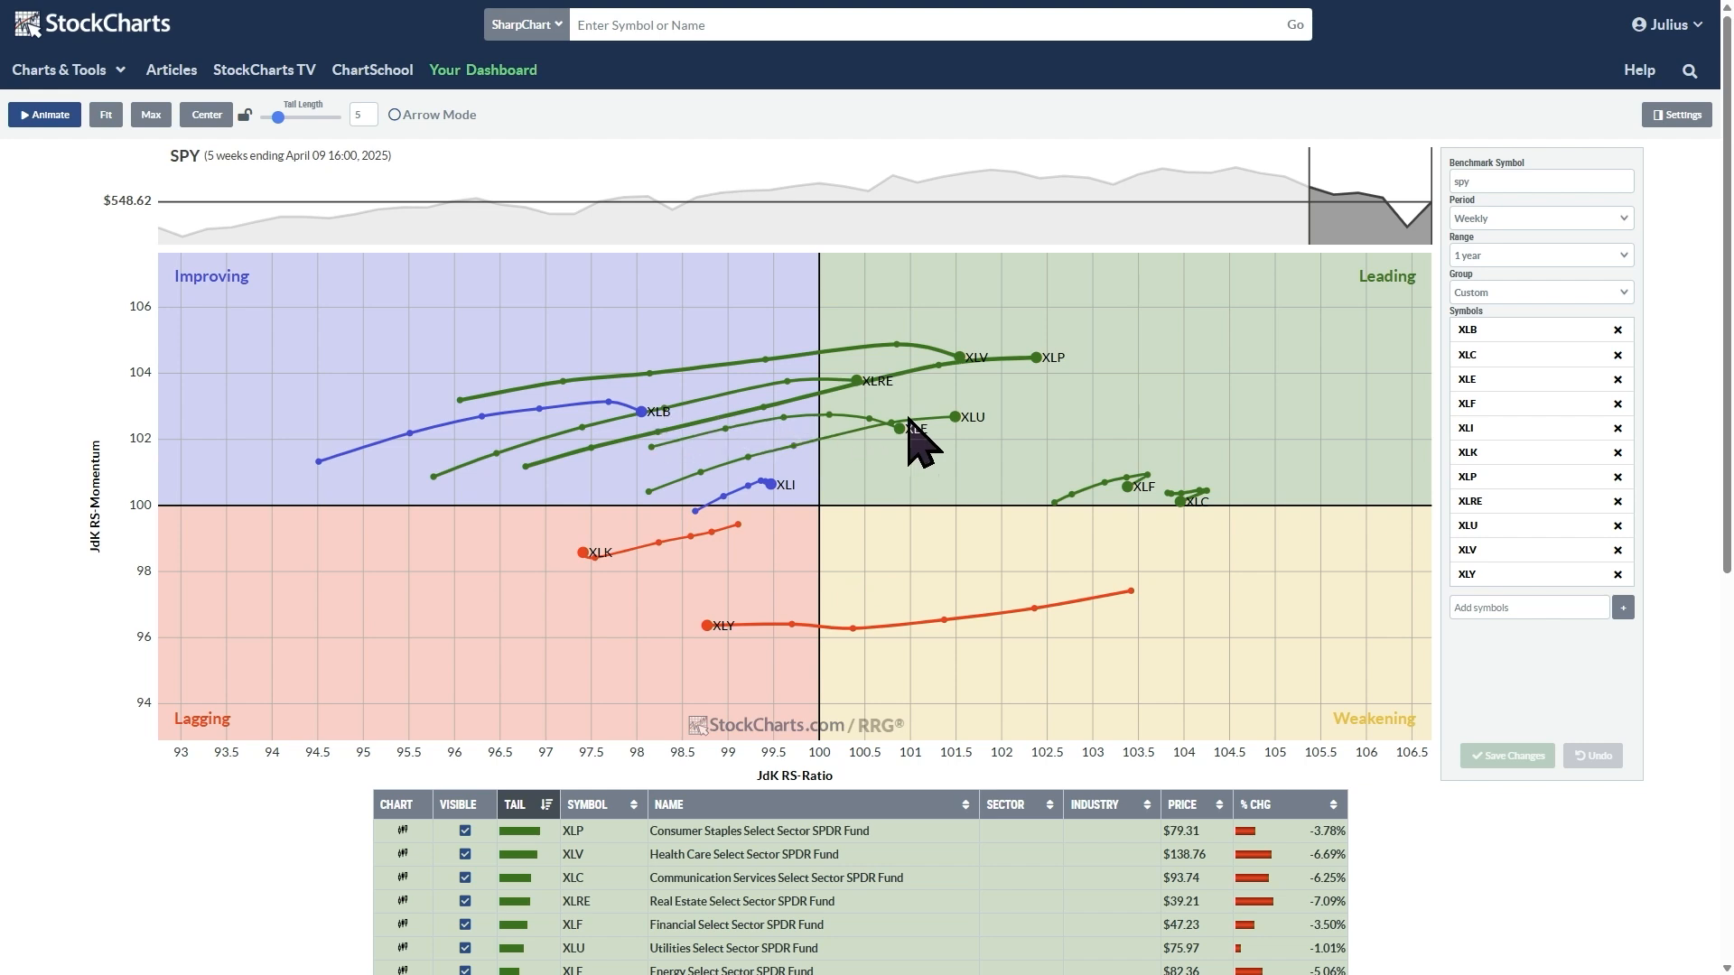
mouse_move(98, 235)
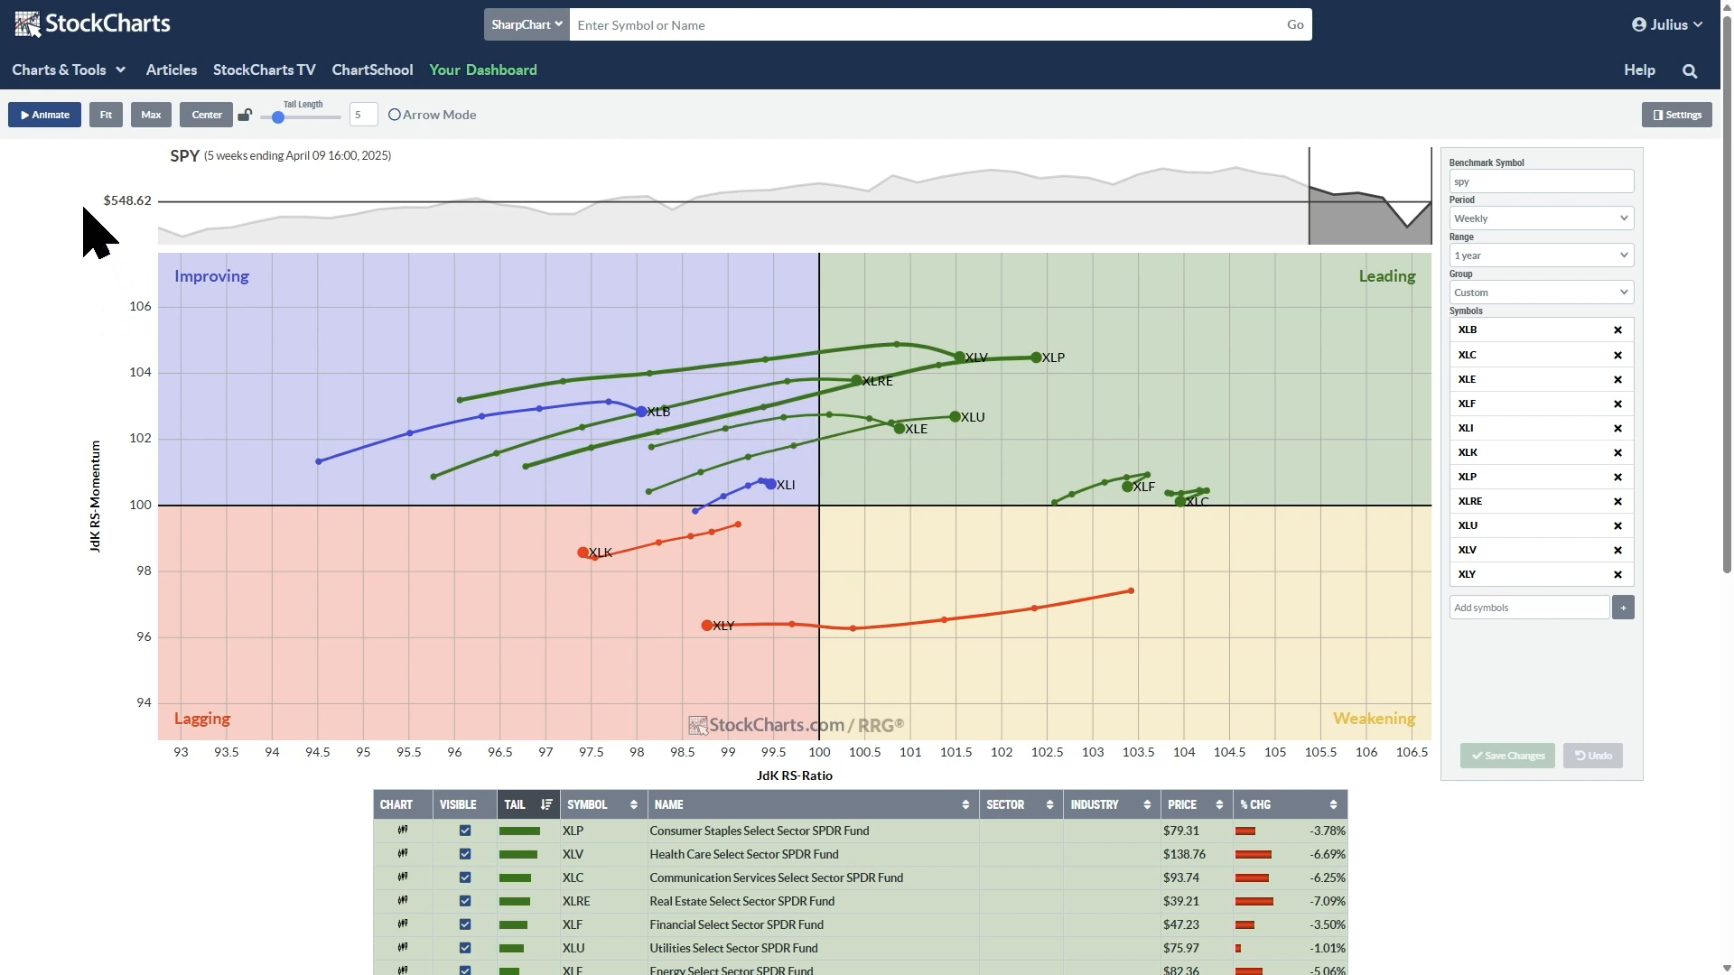
mouse_move(874, 499)
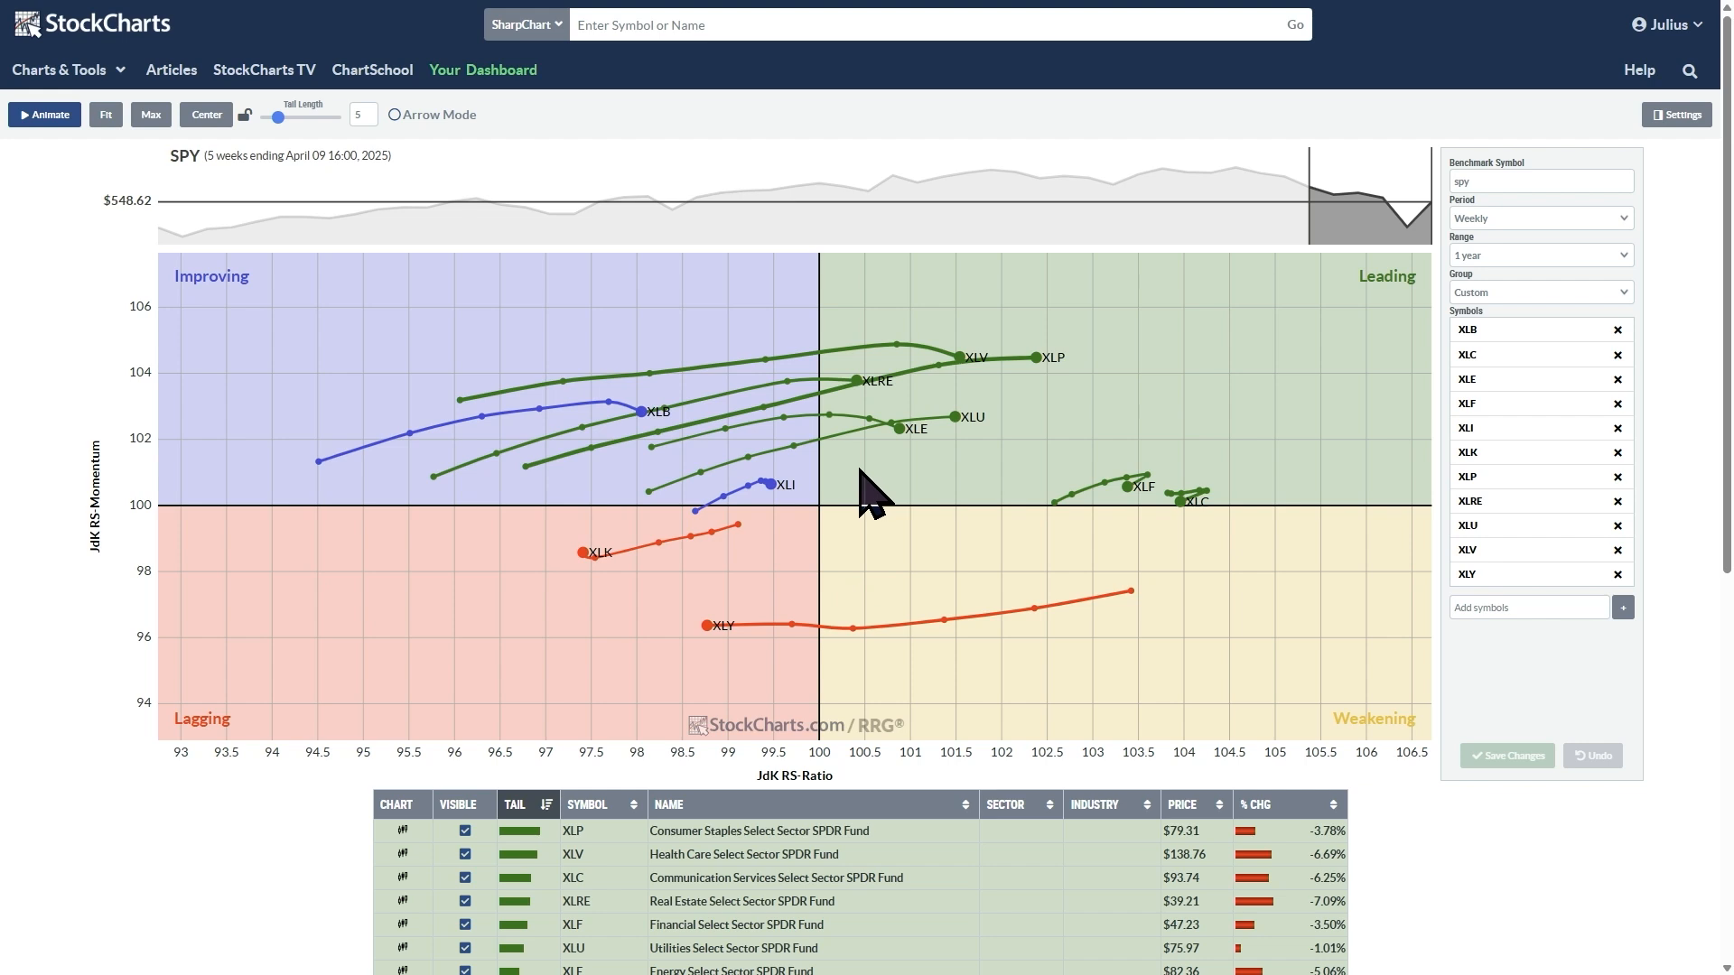
mouse_move(1150, 354)
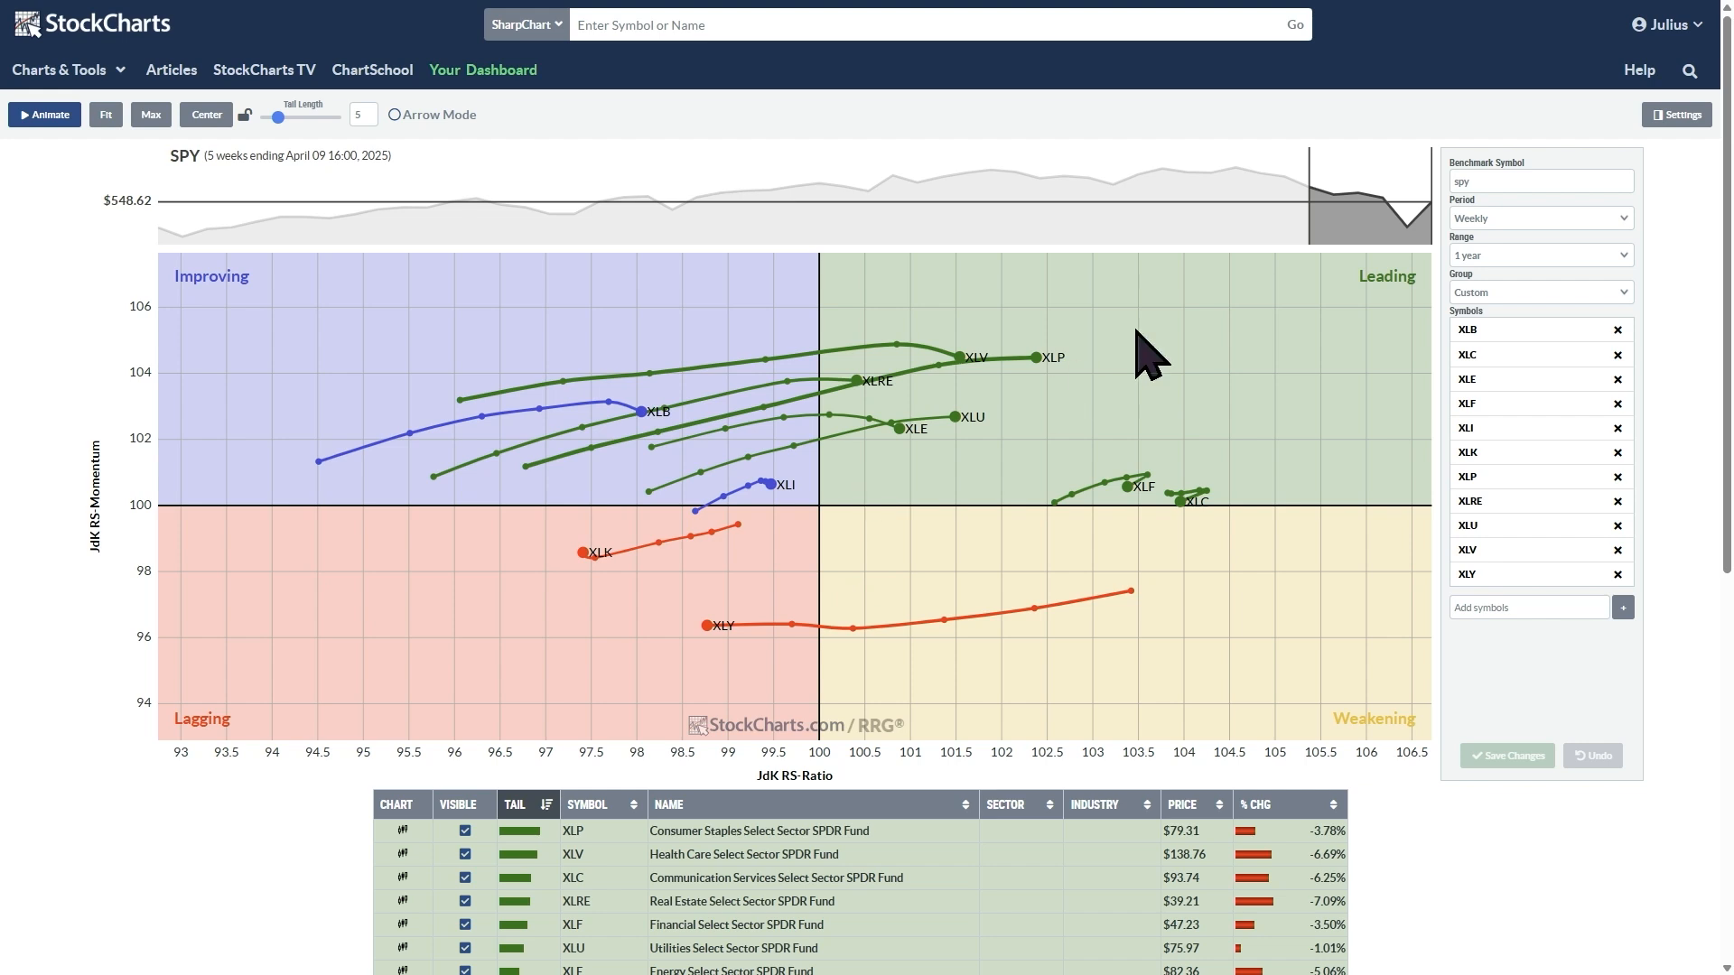
mouse_move(1376, 228)
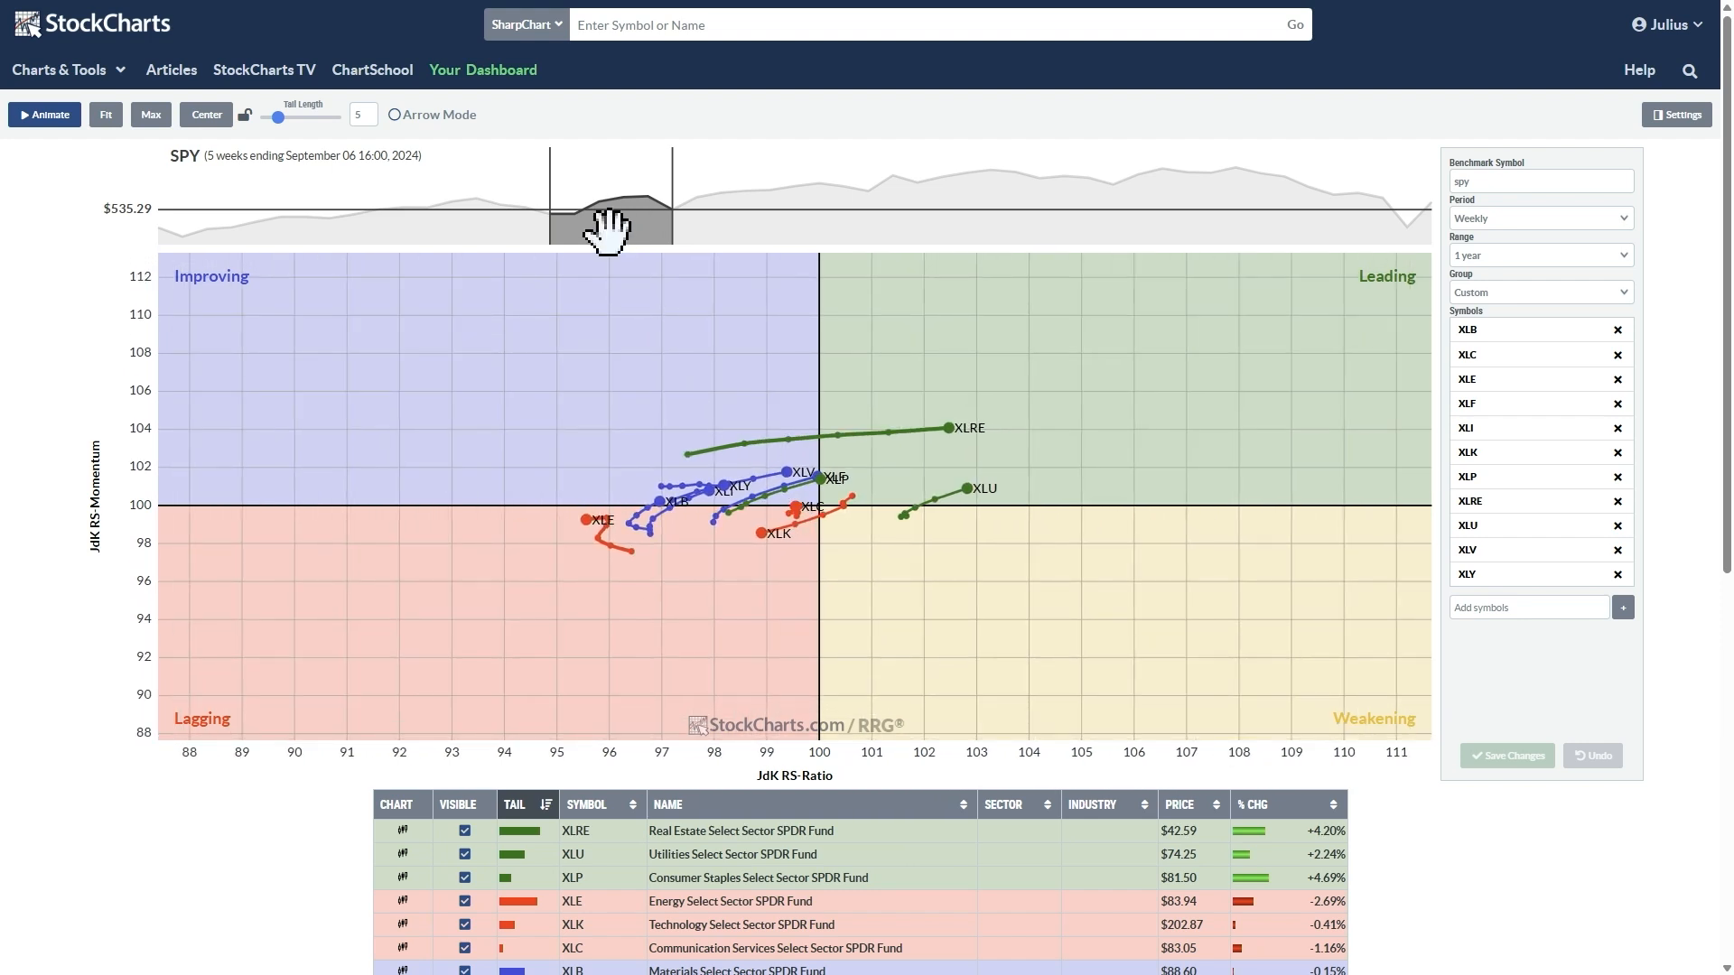
- Rewind the rotation graph to early September 2024, then return to the April 9, 2025 view
drag(608, 220, 686, 220)
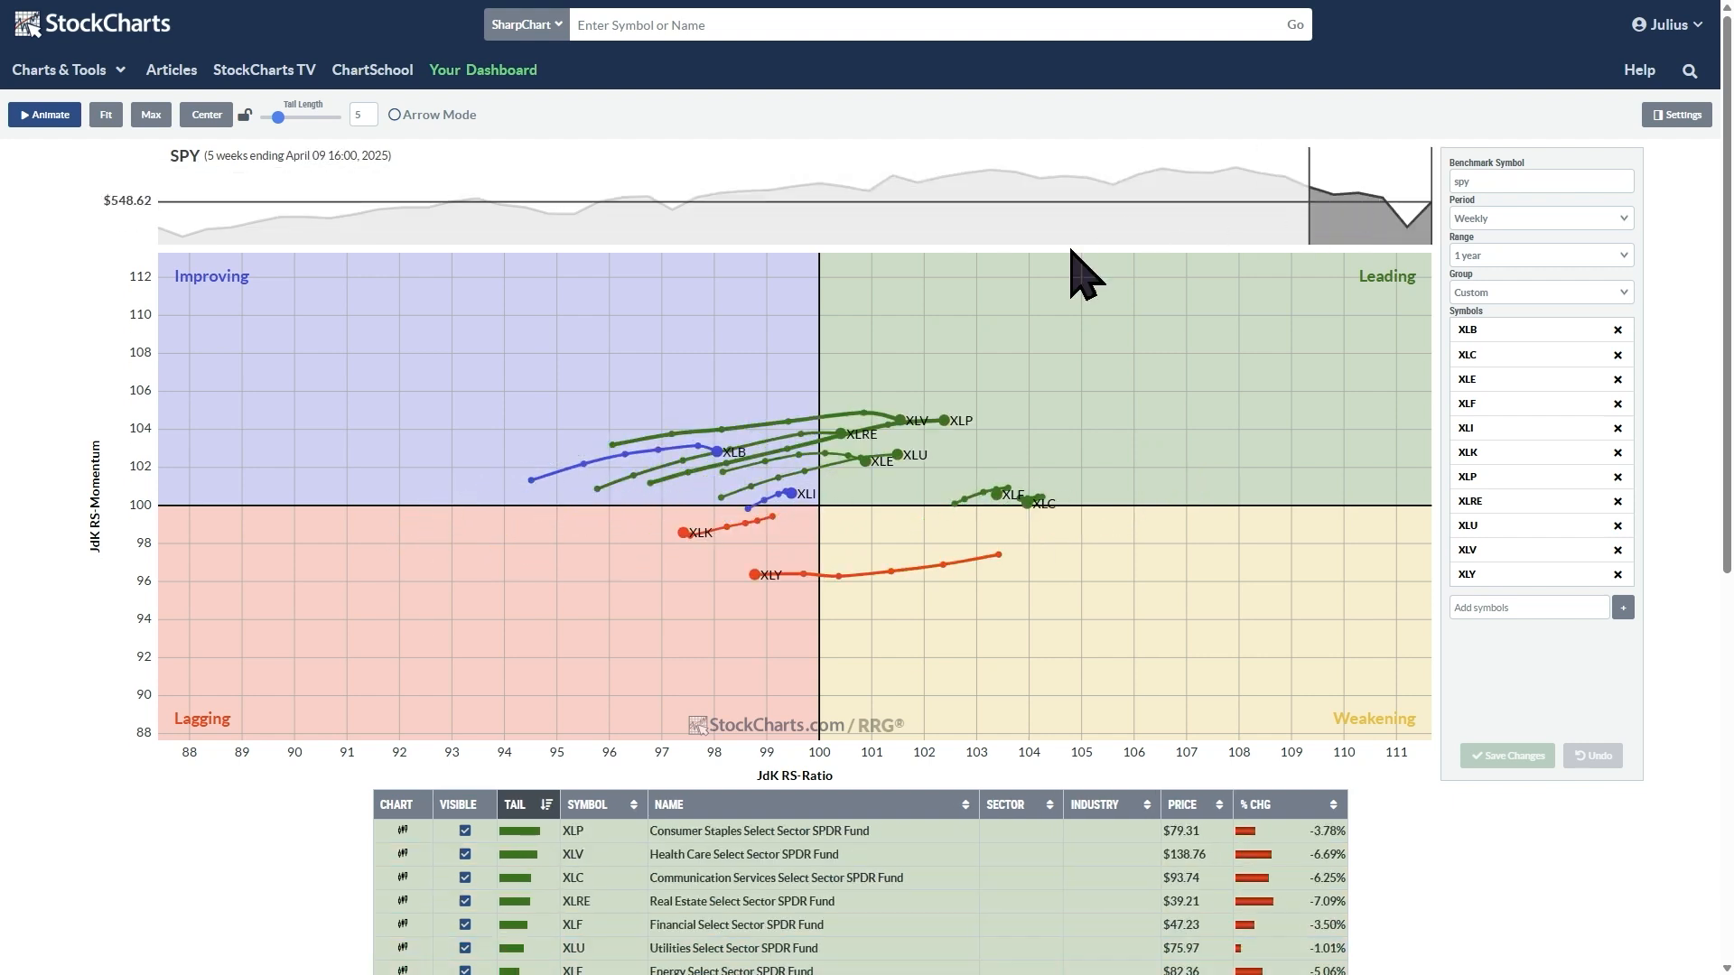
mouse_move(259, 240)
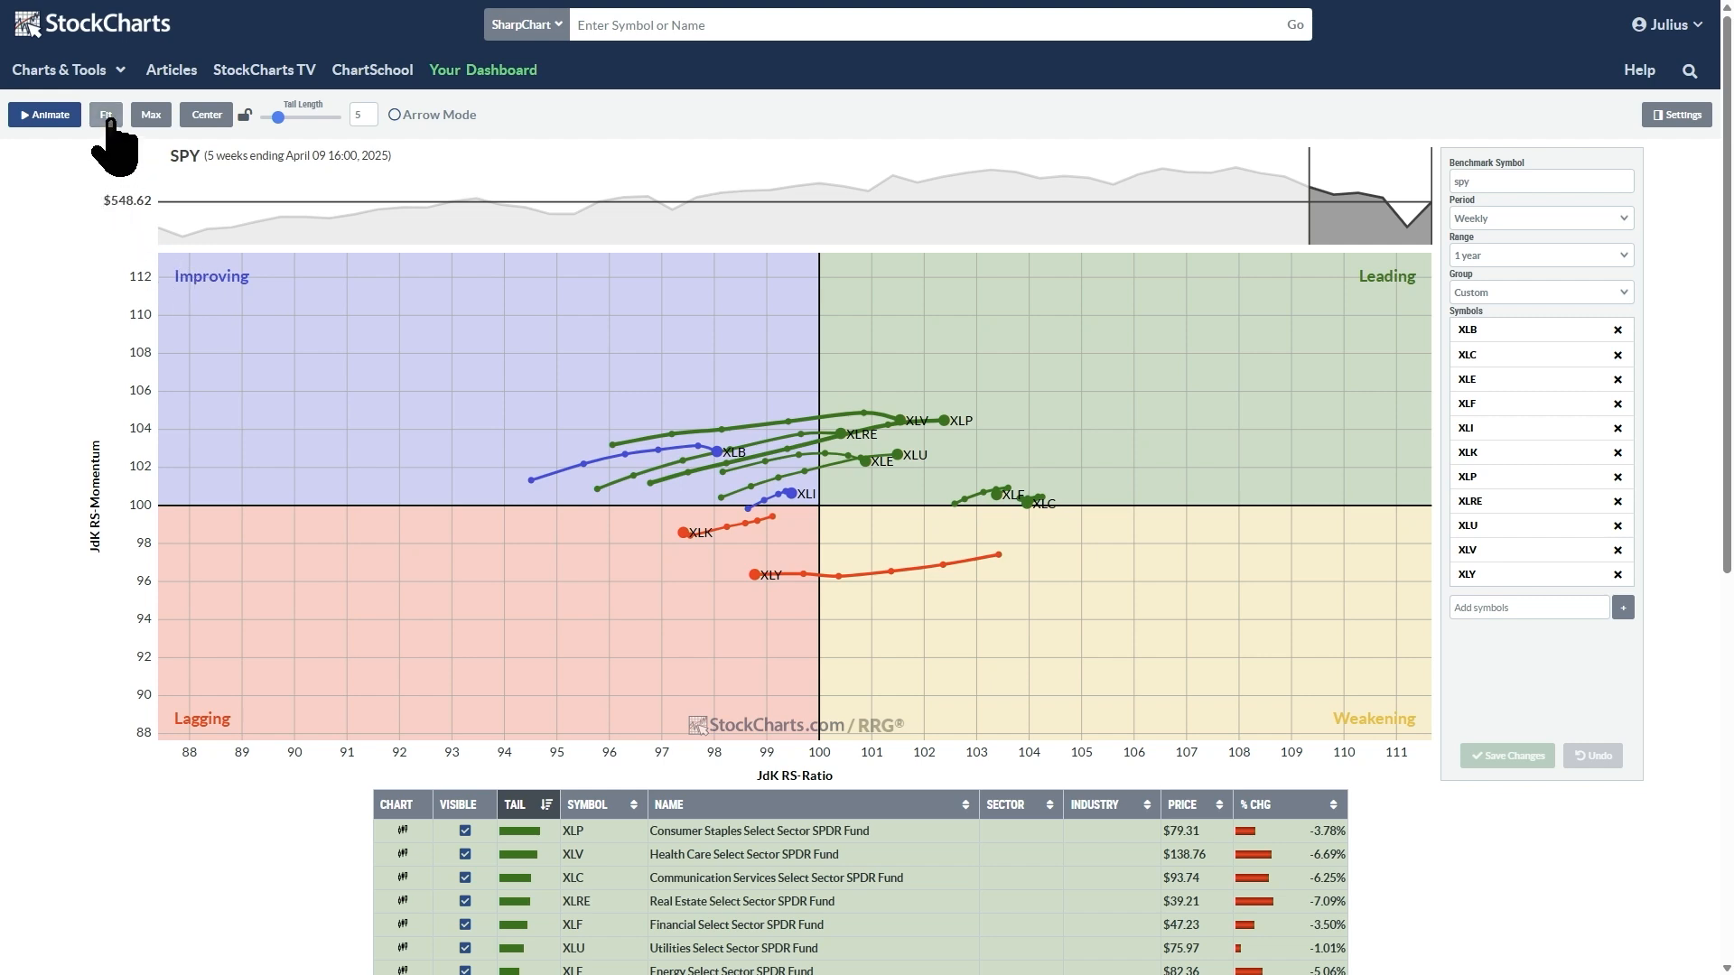
- Rescale the axes with Fit then Max so the April 2025 sector tails spread across the plot
click(105, 116)
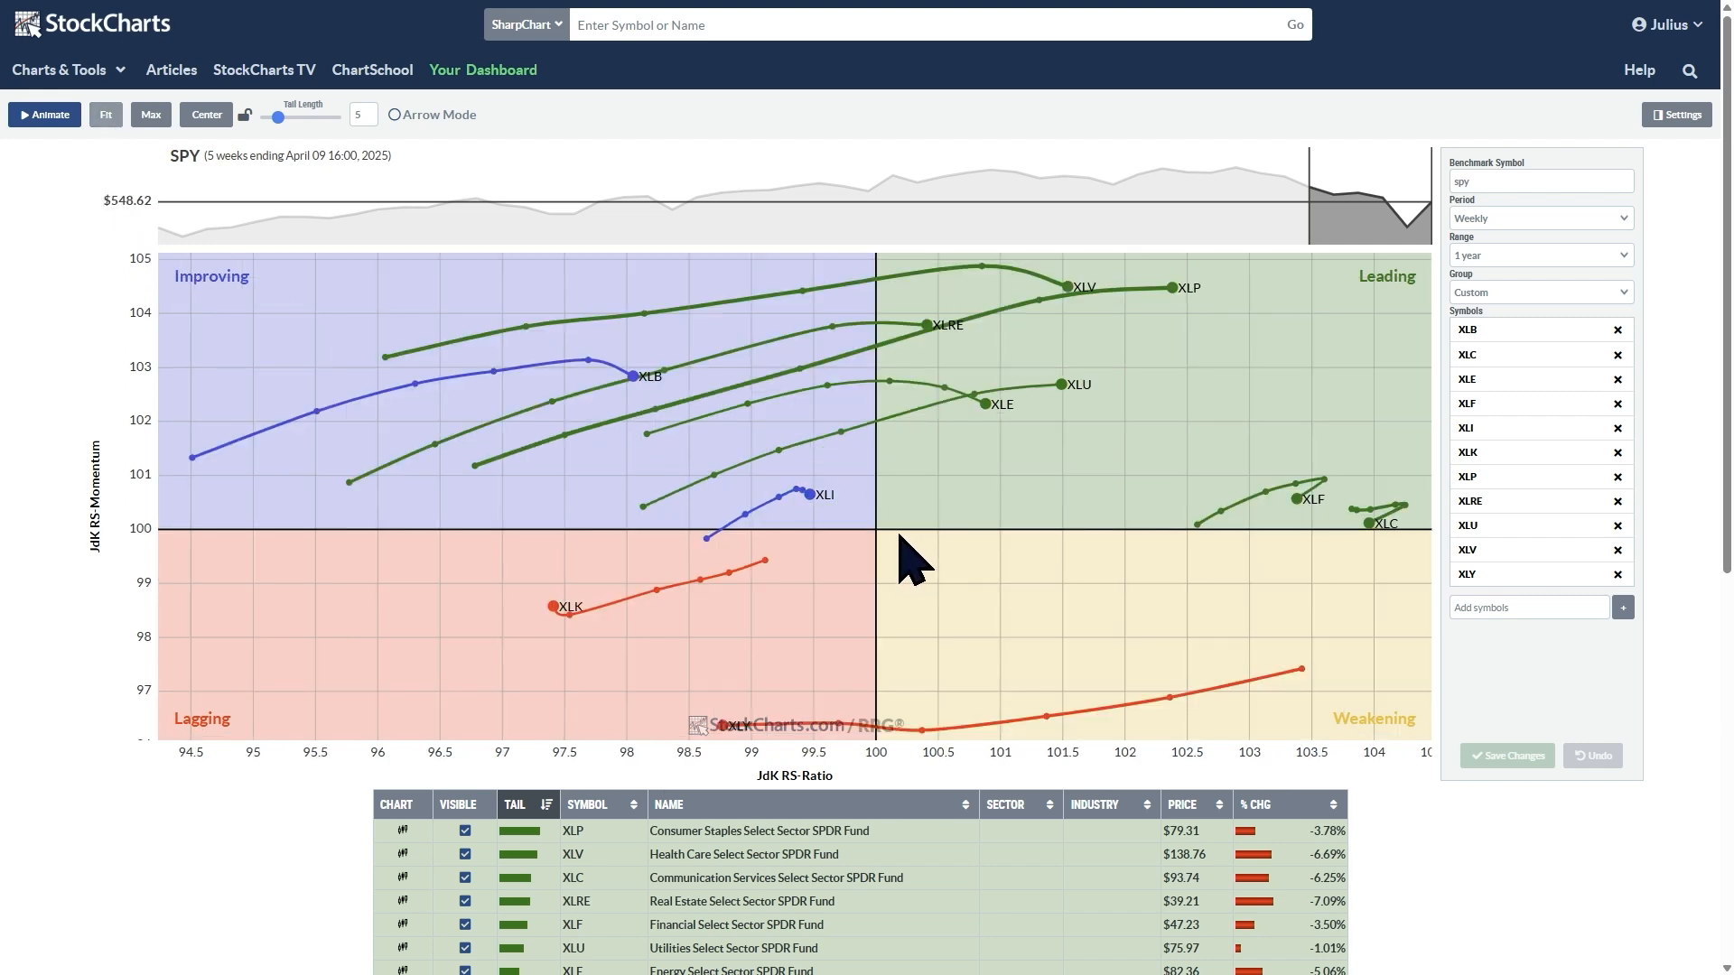
mouse_move(160, 166)
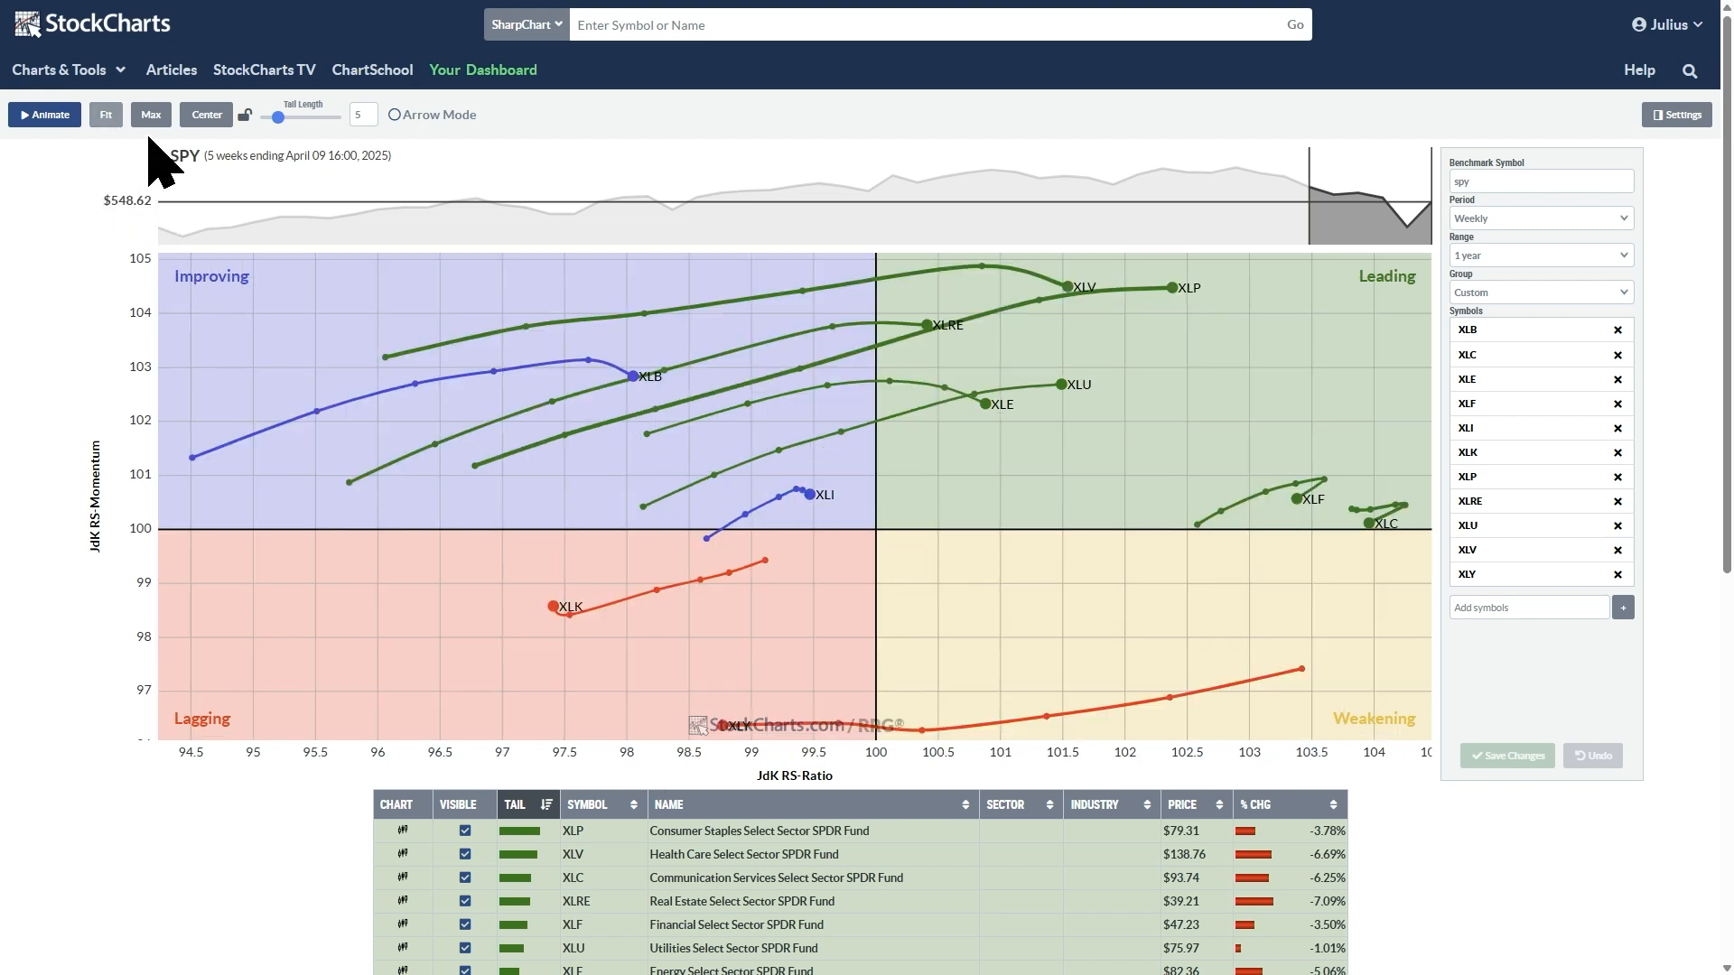
click(150, 114)
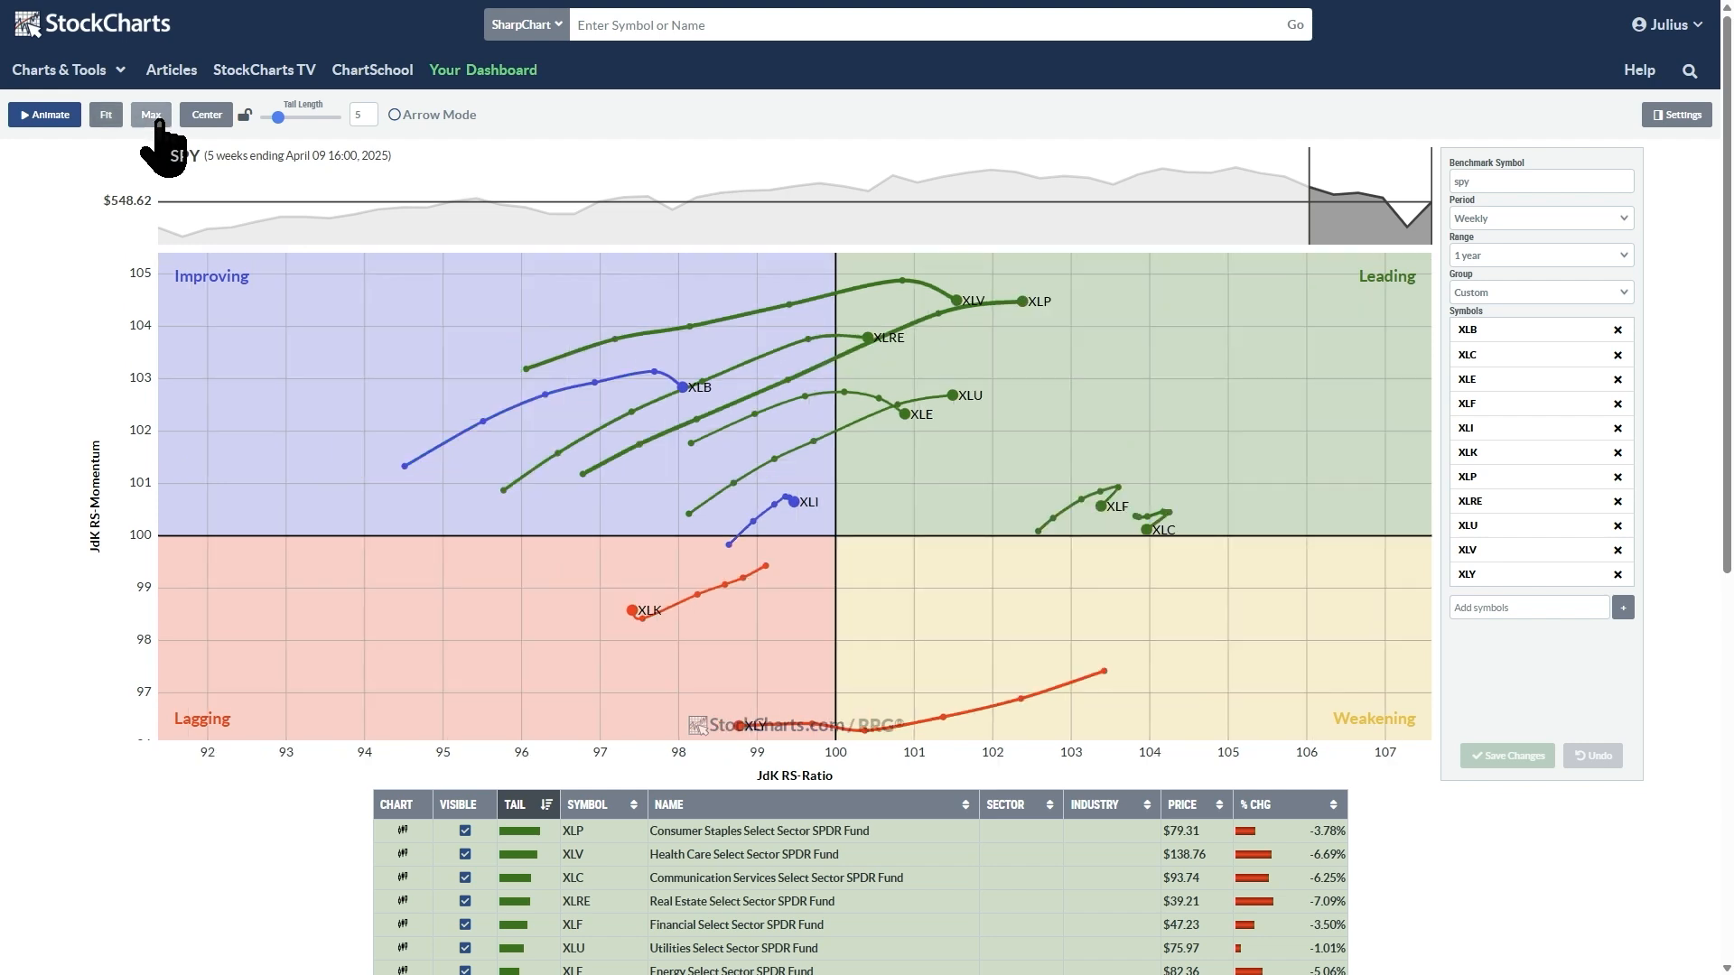
mouse_move(1344, 221)
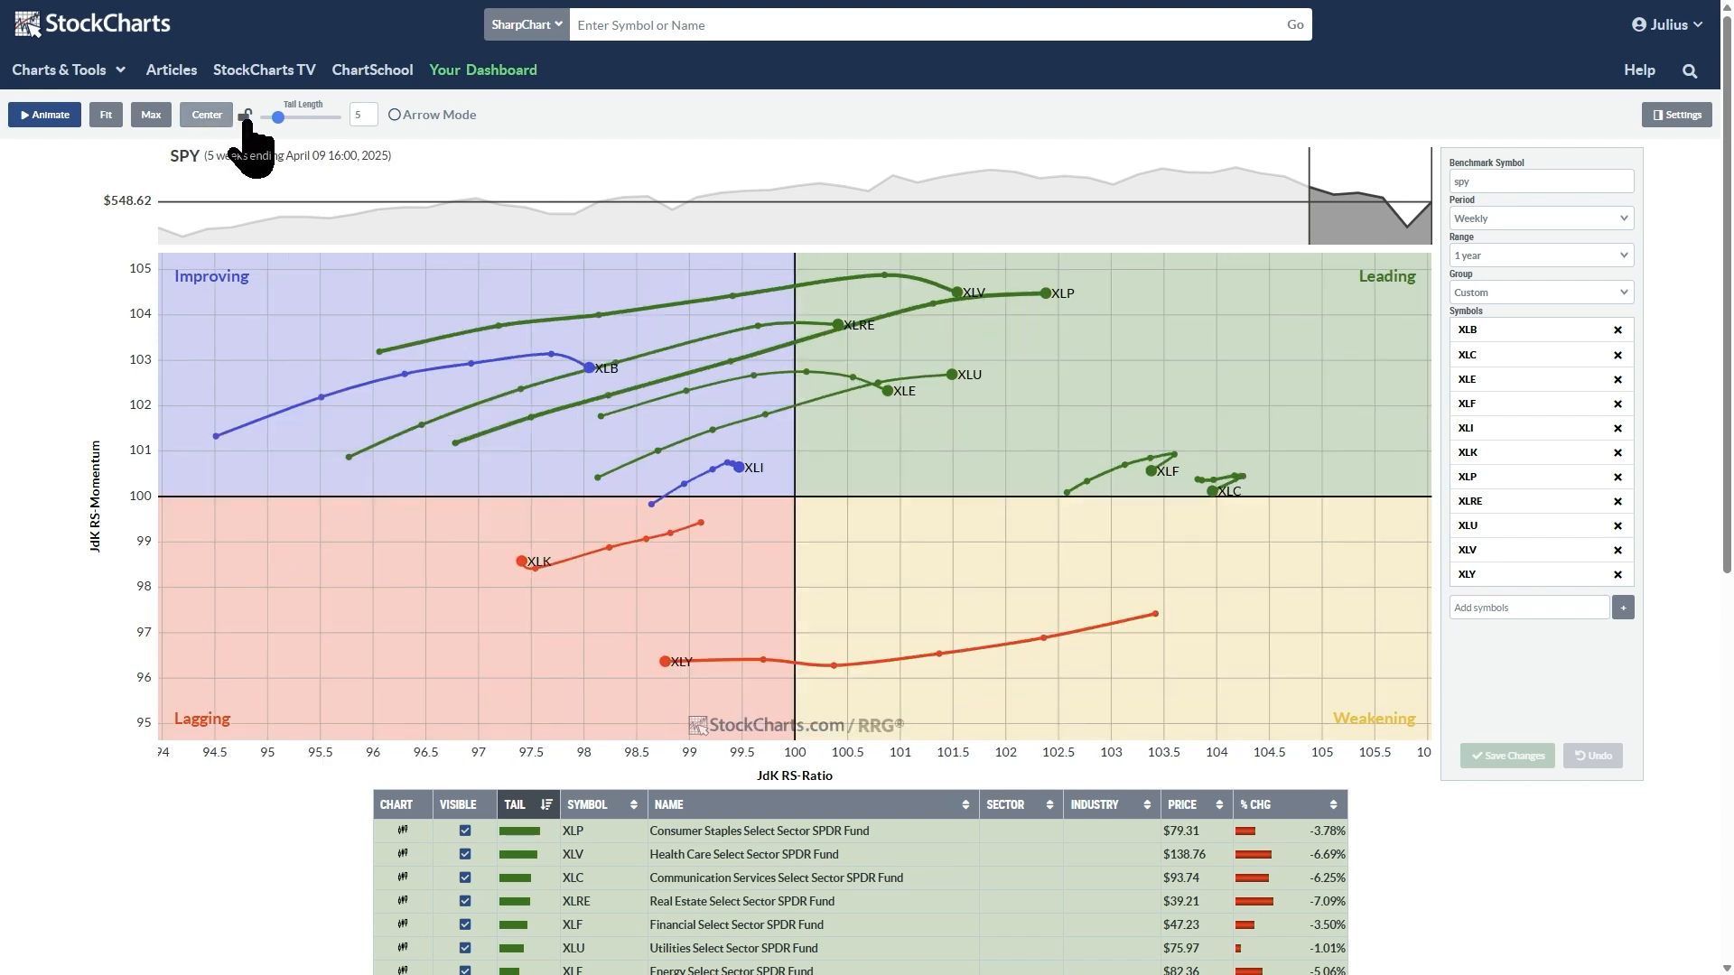
mouse_move(1290, 298)
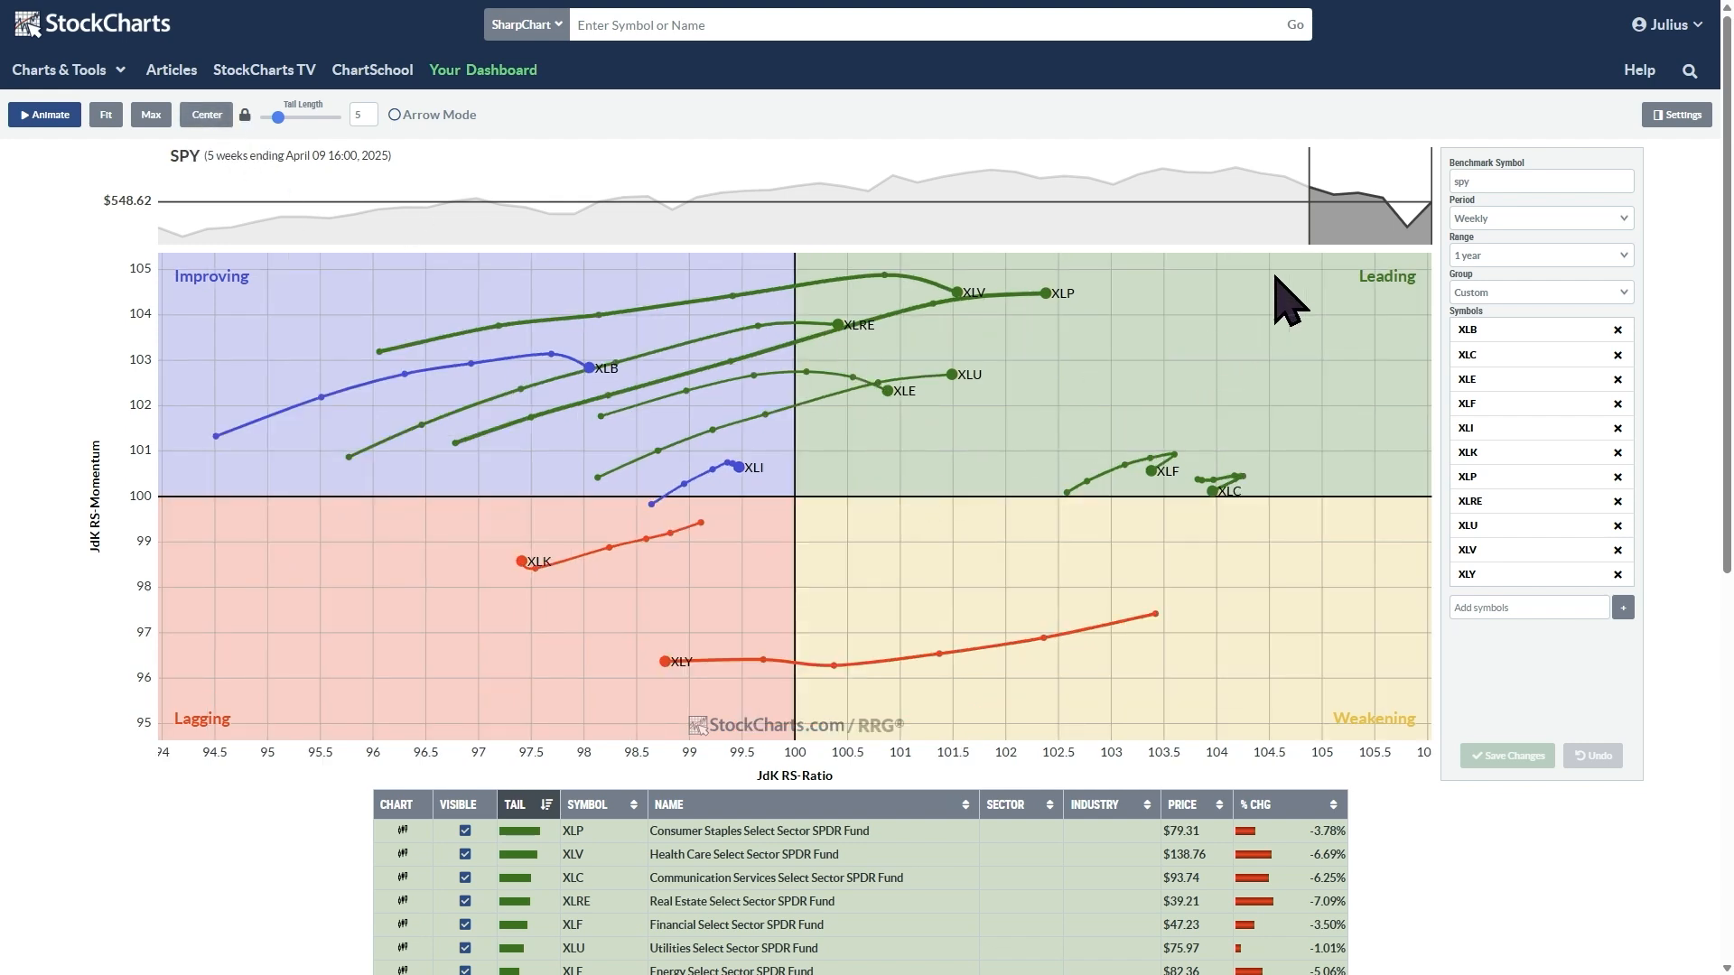